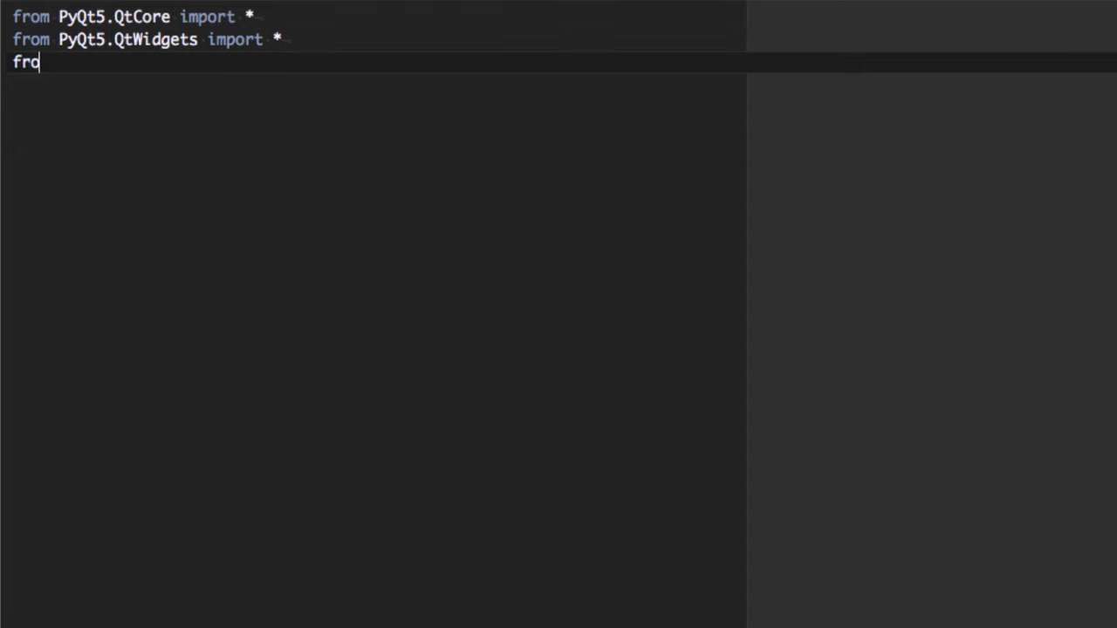
# Add star imports from PyQt5.QtGui and PyQt5.QtWebKitWidgets, plus import sys
pyautogui.write('m PyQt5.Q')
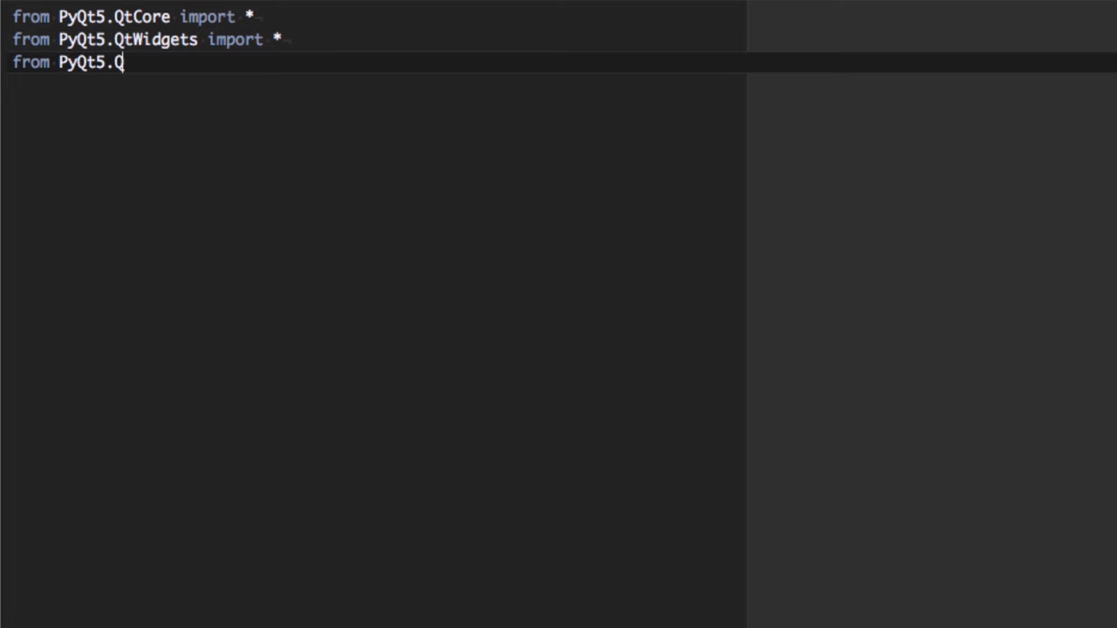
pyautogui.write('tGui import')
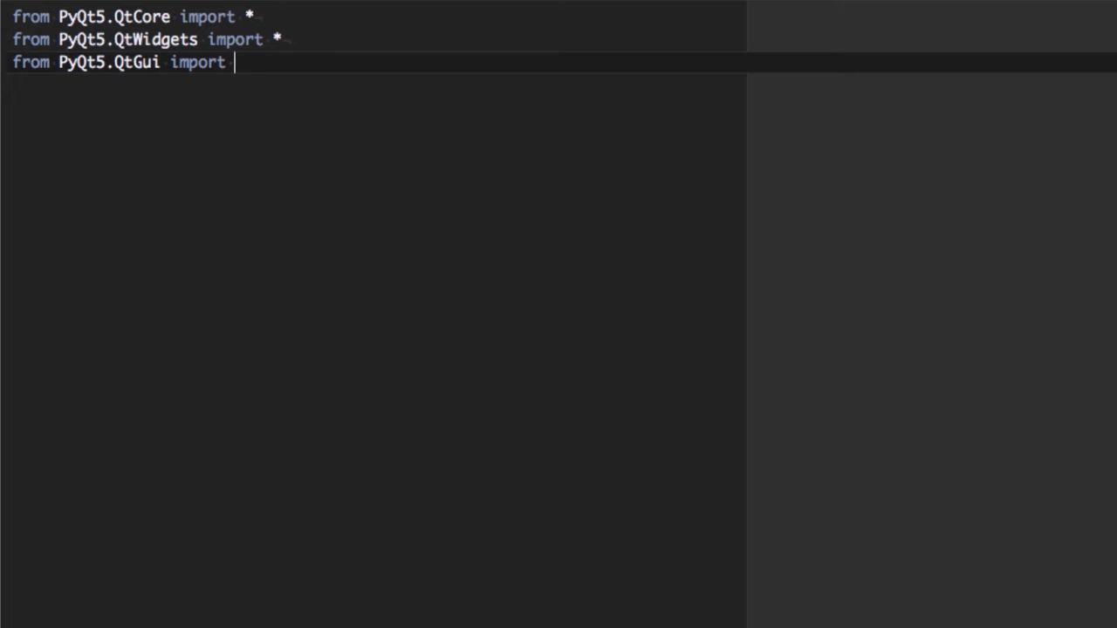
pyautogui.write('*')
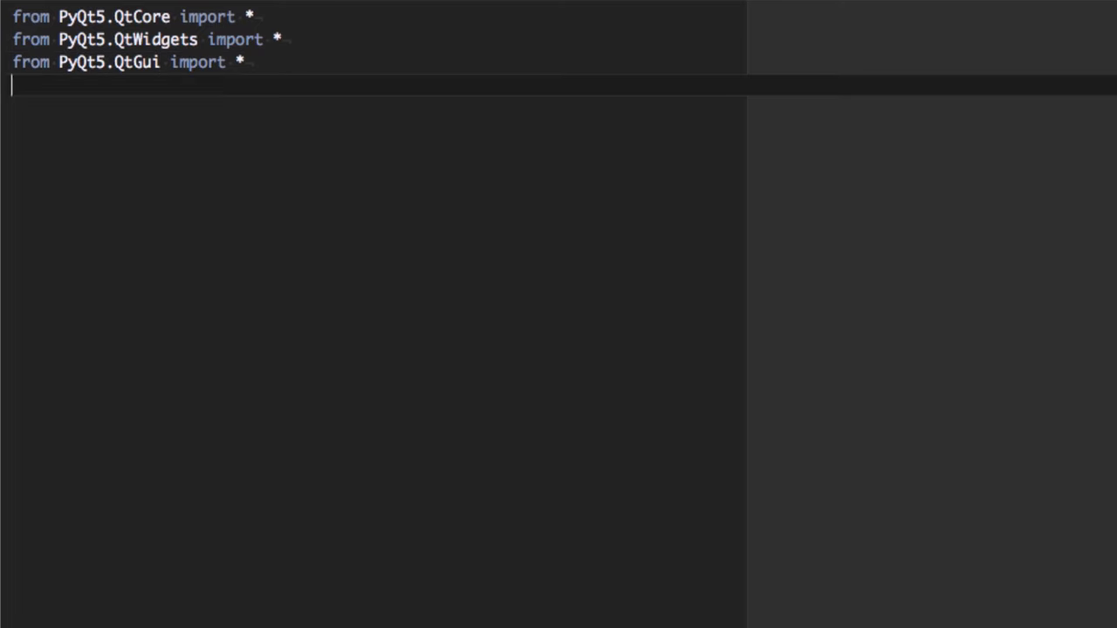
pyautogui.write('from PyQt5')
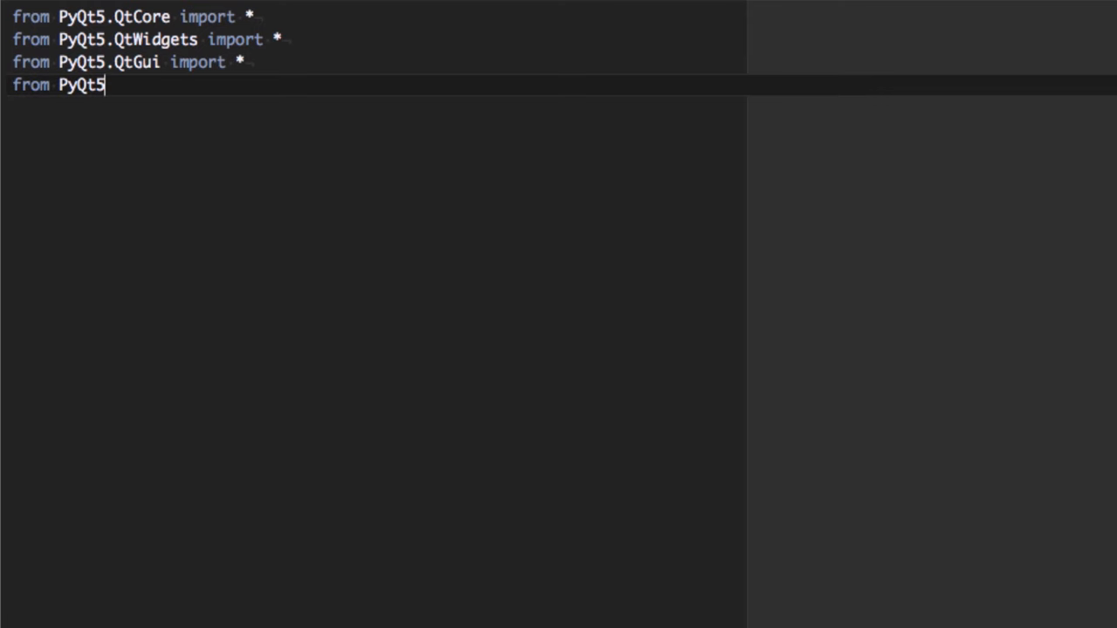
pyautogui.write('.QtWebKi')
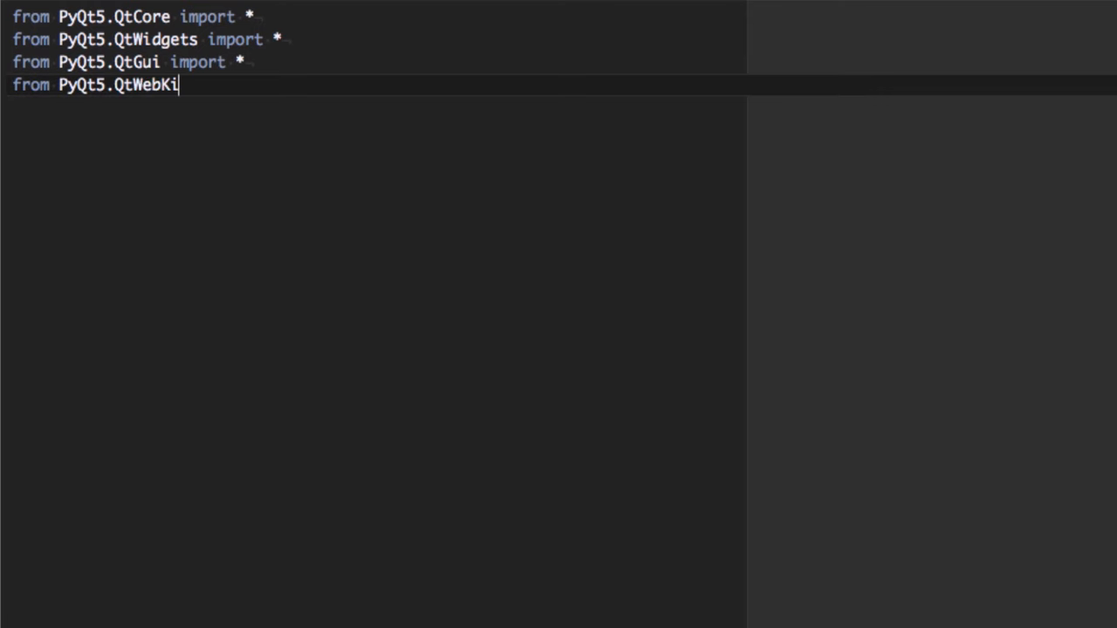
pyautogui.write('tWidgets import *')
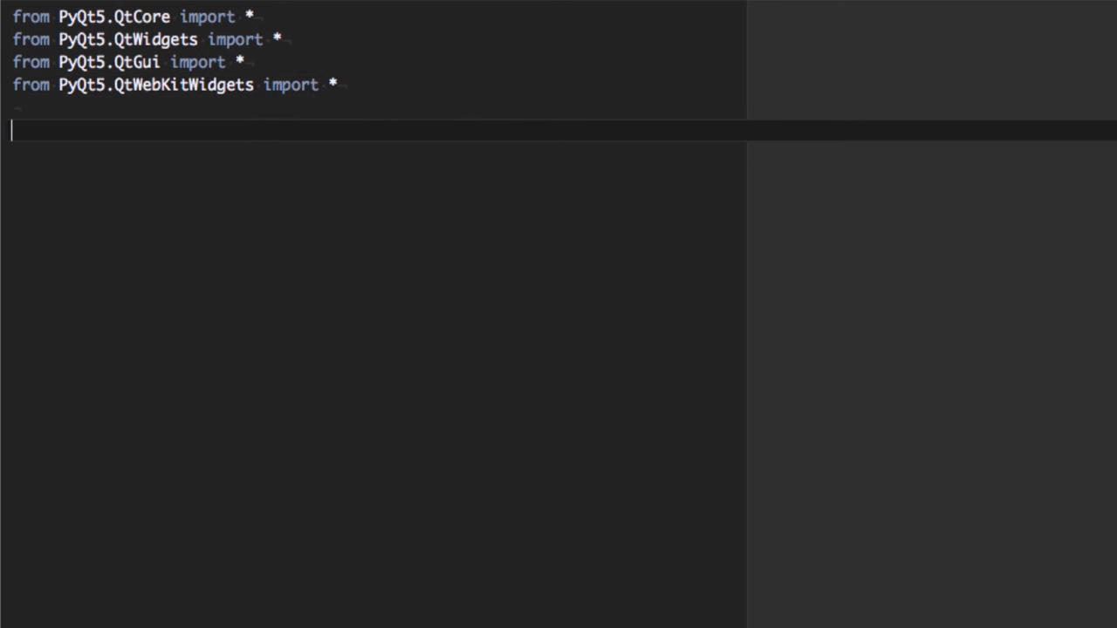
pyautogui.write('import sys')
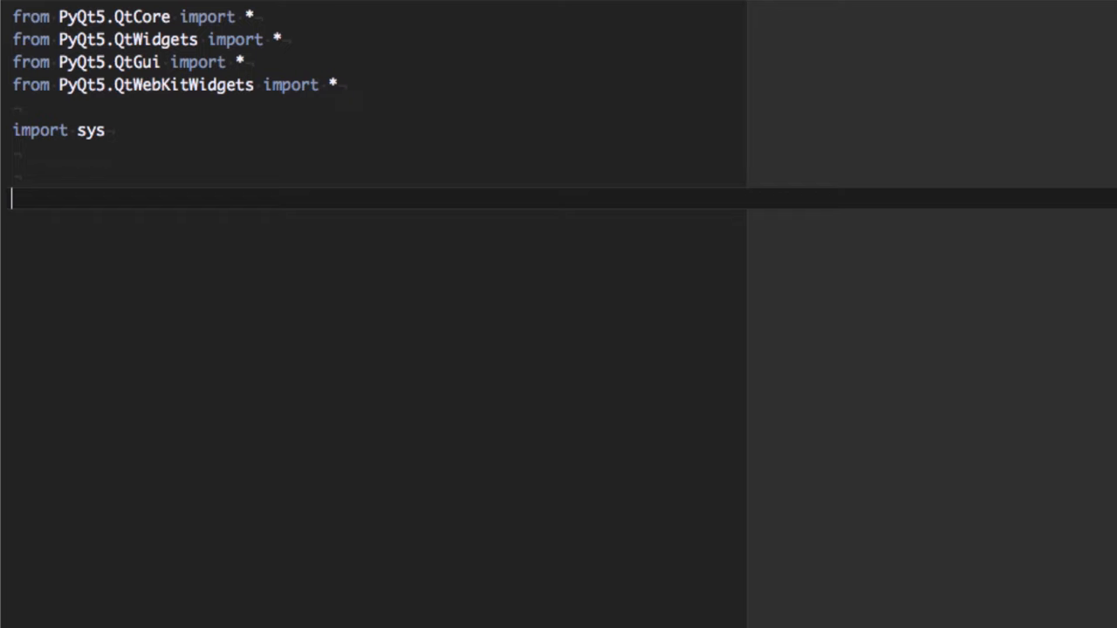
# Create app = QApplication(sys.argv) and run app.exec_() at the end of the script
pyautogui.write('app =')
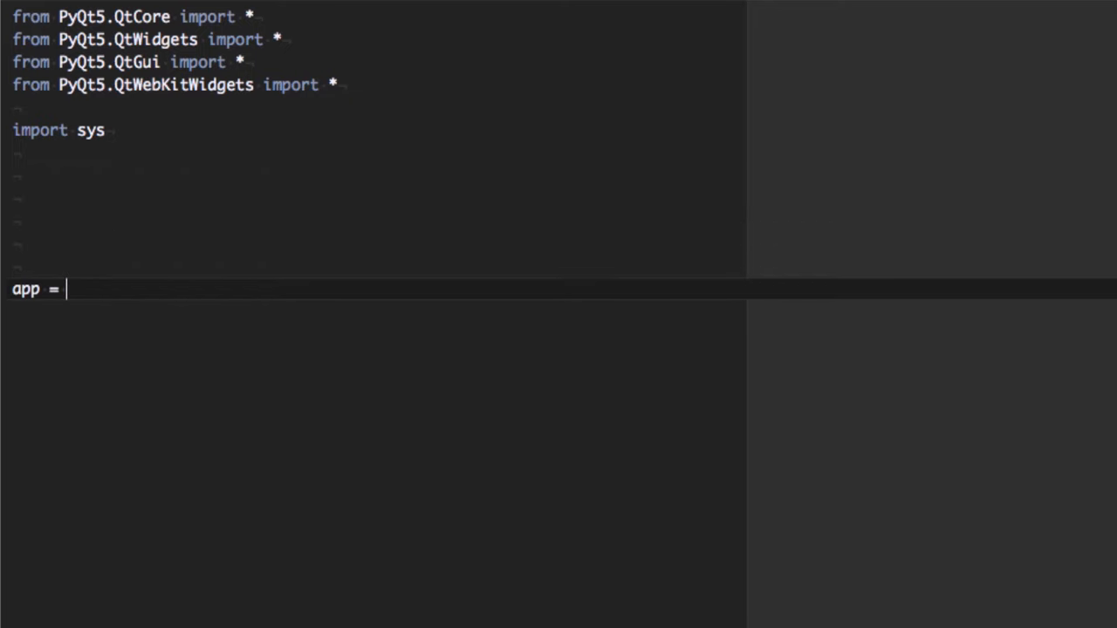
pyautogui.write('QApplication')
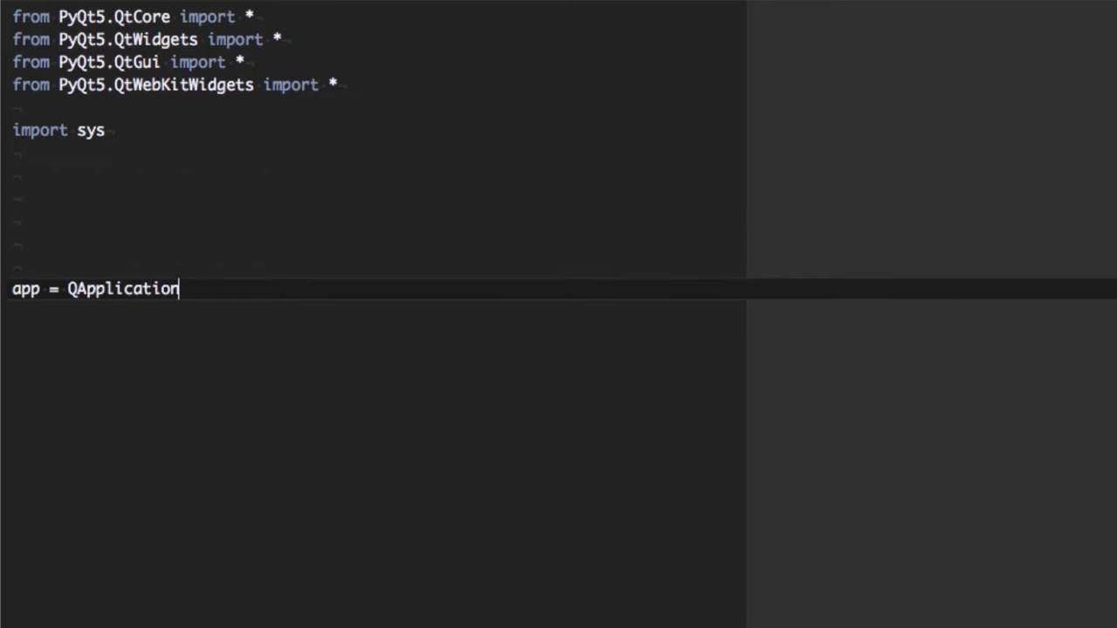
pyautogui.write('(sys.argv')
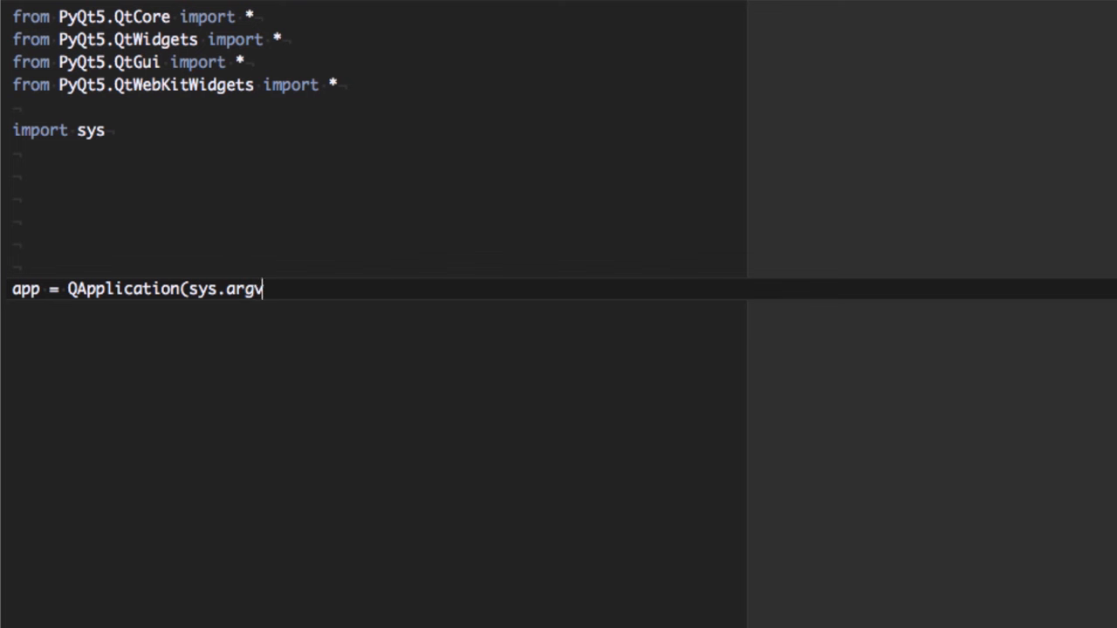
pyautogui.write(')')
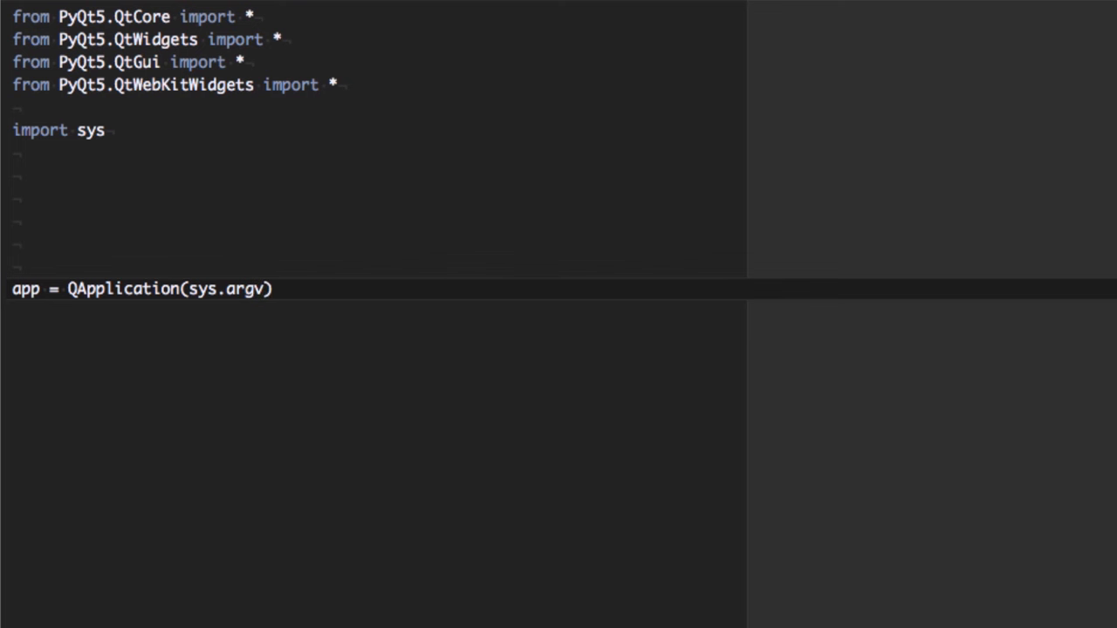
pyautogui.write('app.ex')
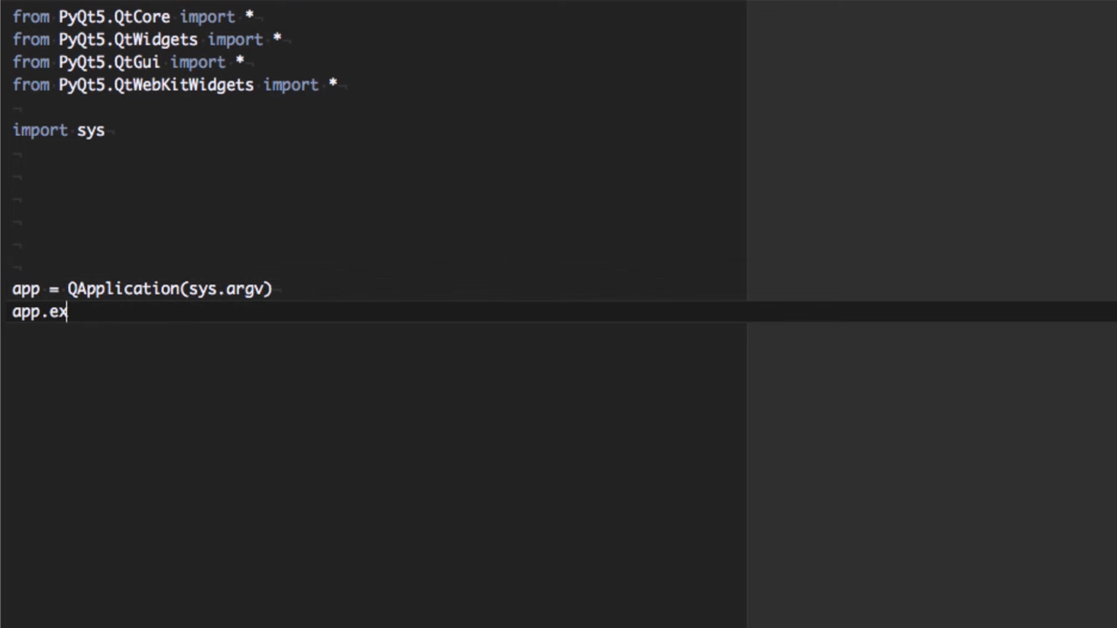
pyautogui.write('ec_()')
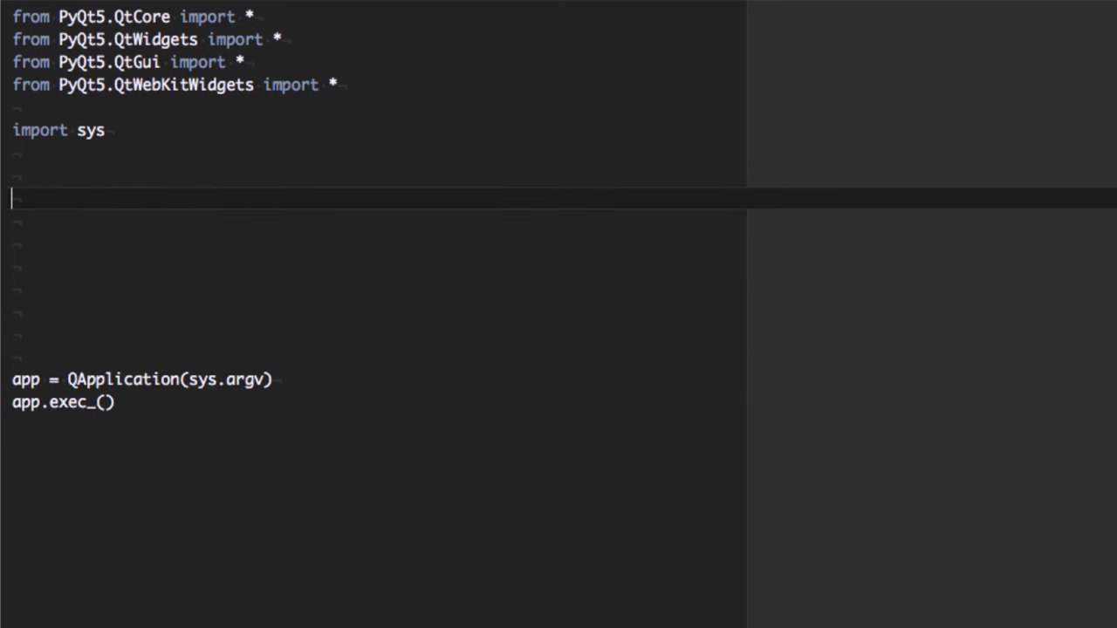
# Declare class MainWindow(QMainWindow): and begin its indented body
pyautogui.write('class Mai')
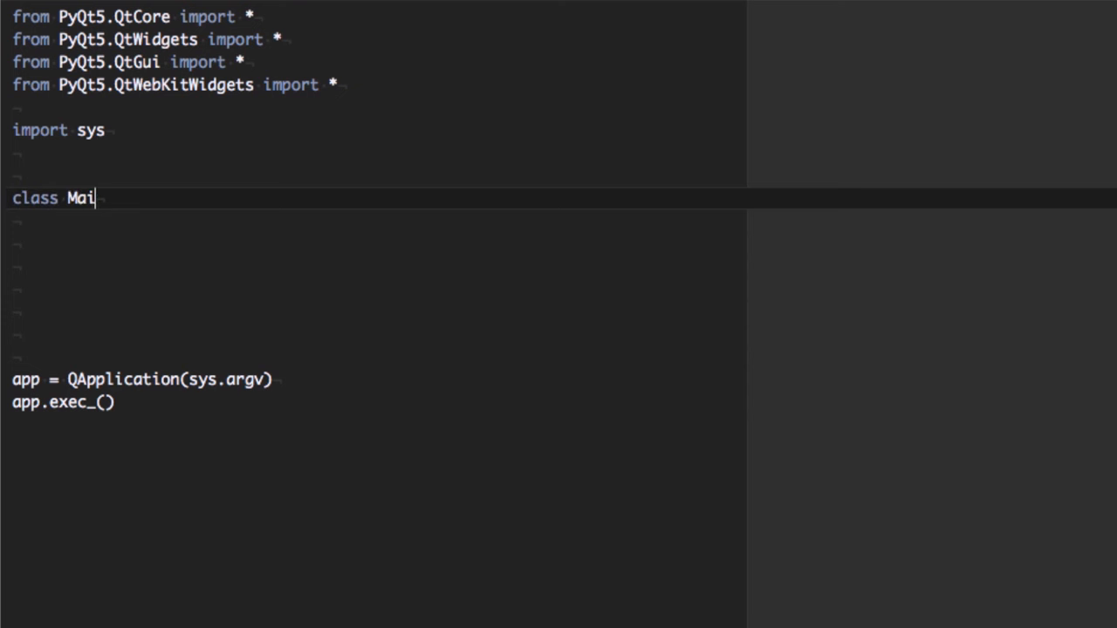
pyautogui.write('nWindow(')
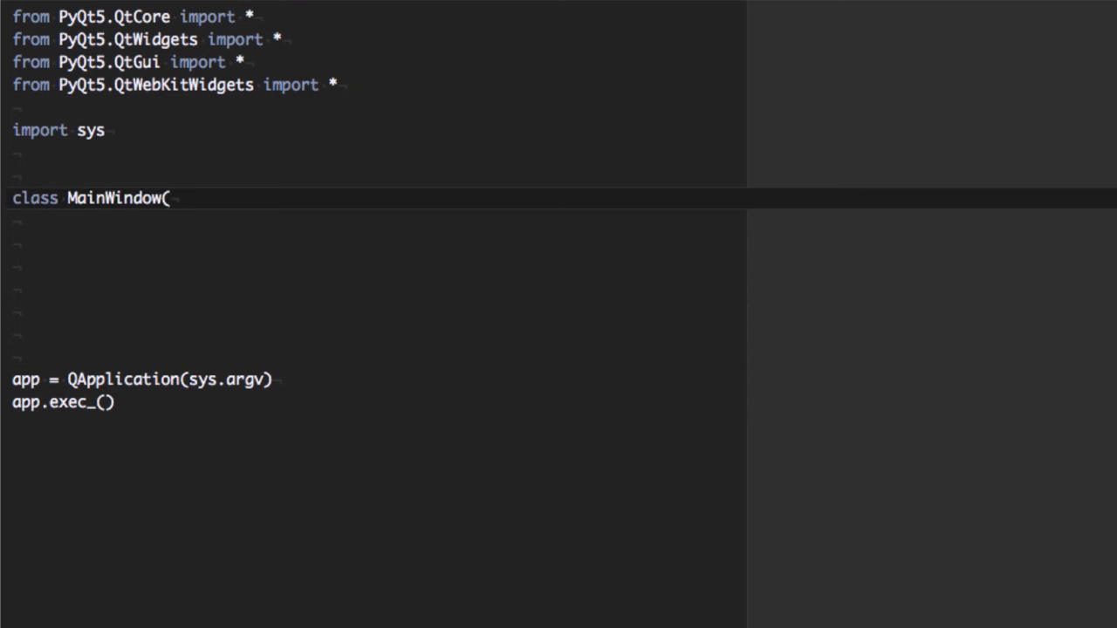
pyautogui.write('Q')
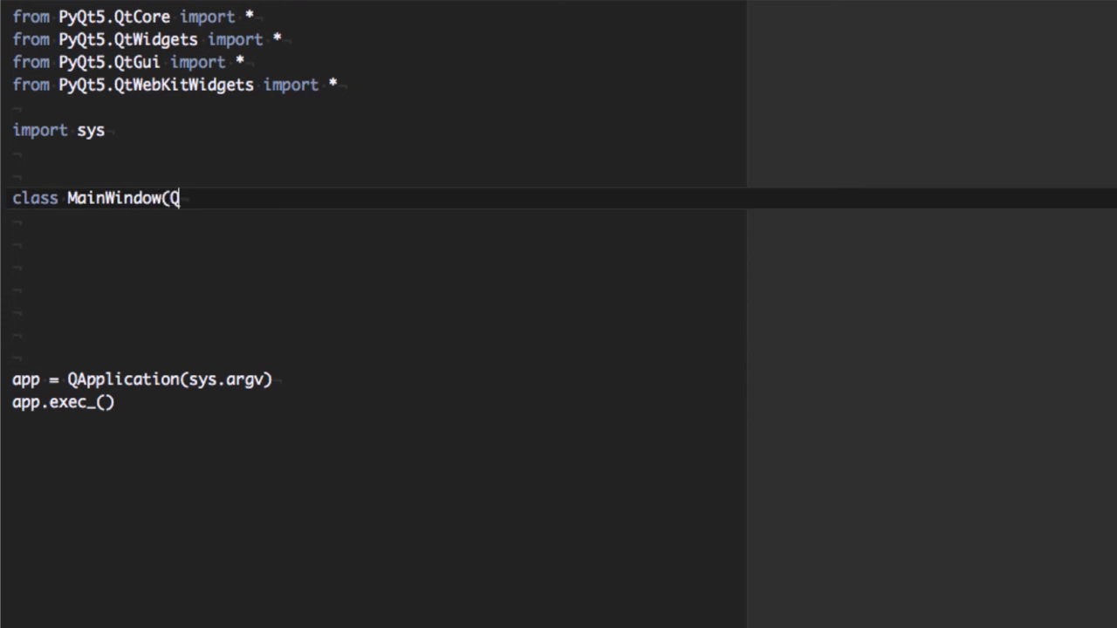
pyautogui.write('MainWindow):')
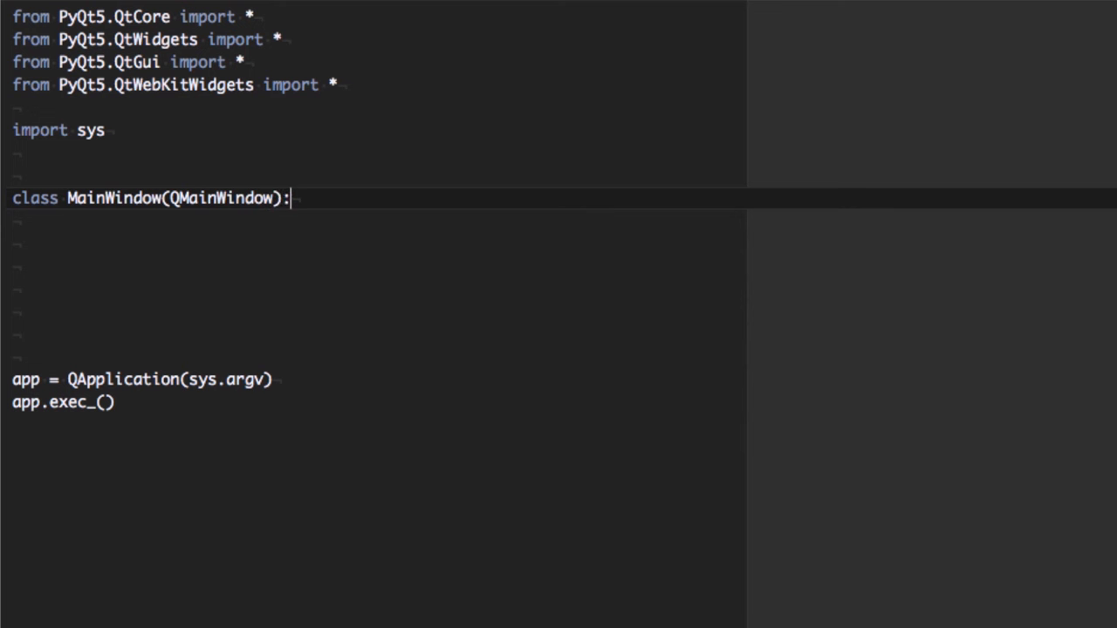
pyautogui.press('enter')
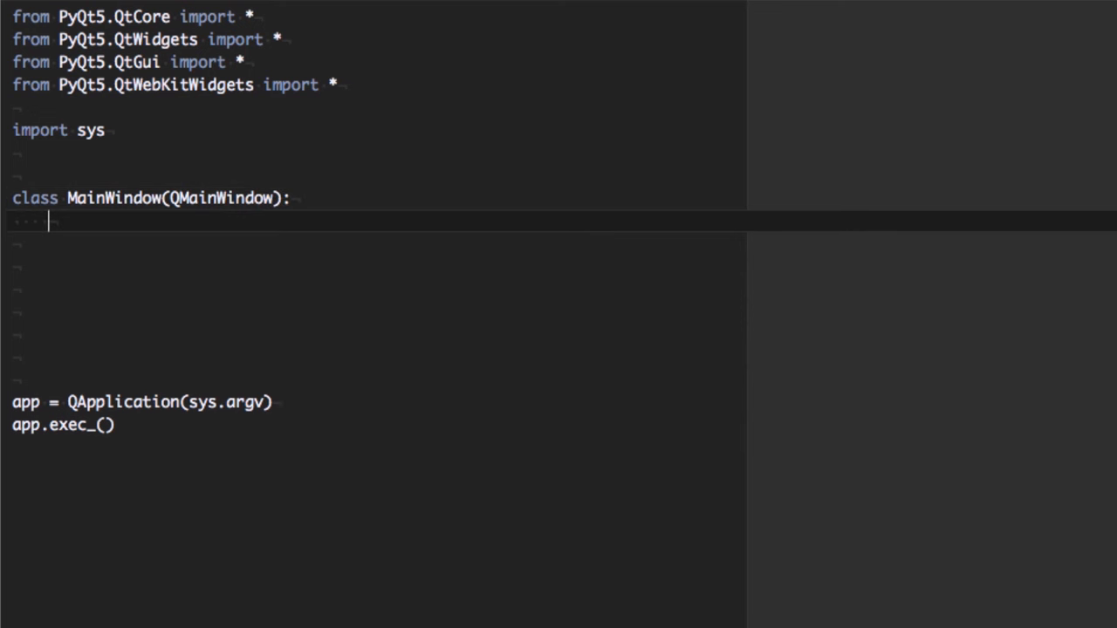
# Define __init__(self, *args, **kwargs) calling super(MainWindow, self).__init__(*args, **kwargs)
pyautogui.write('def __init')
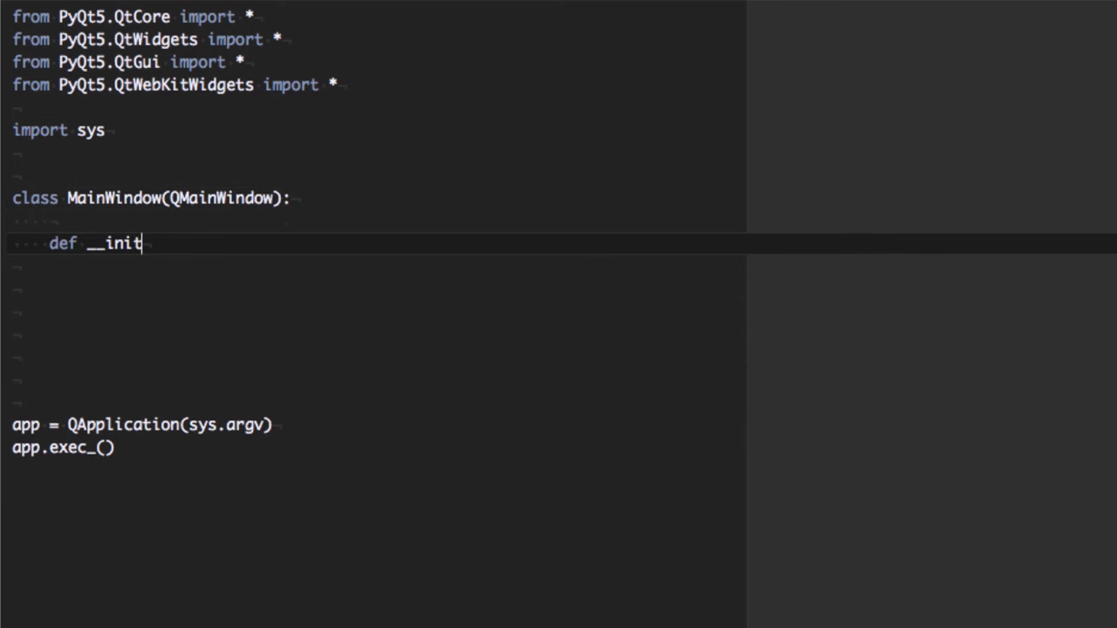
pyautogui.write('__(self,')
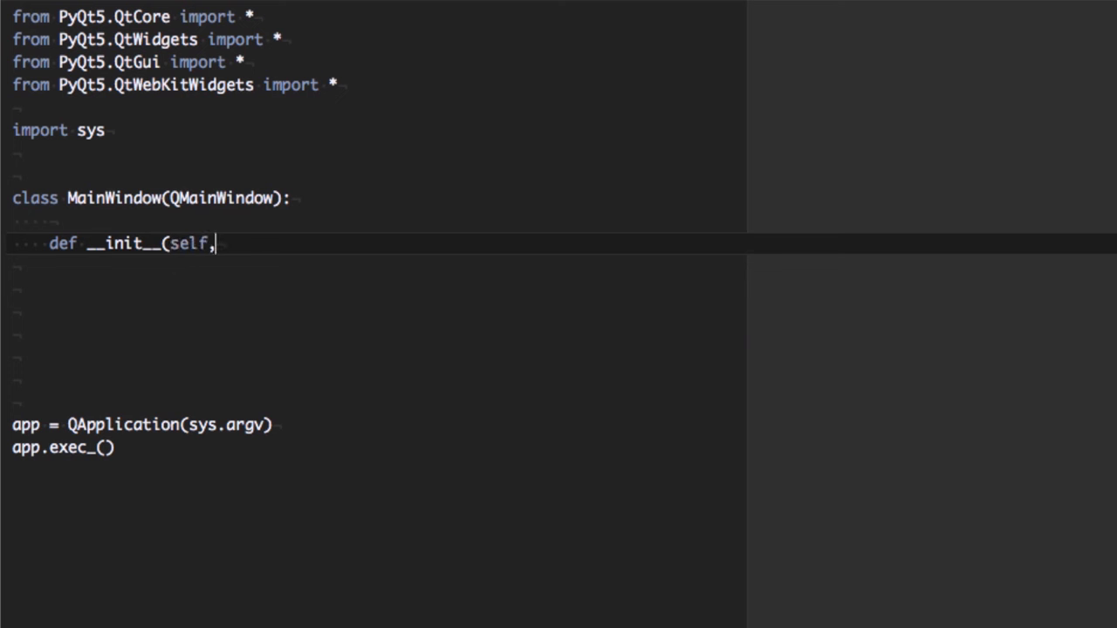
pyautogui.write('*args, **kwargs):')
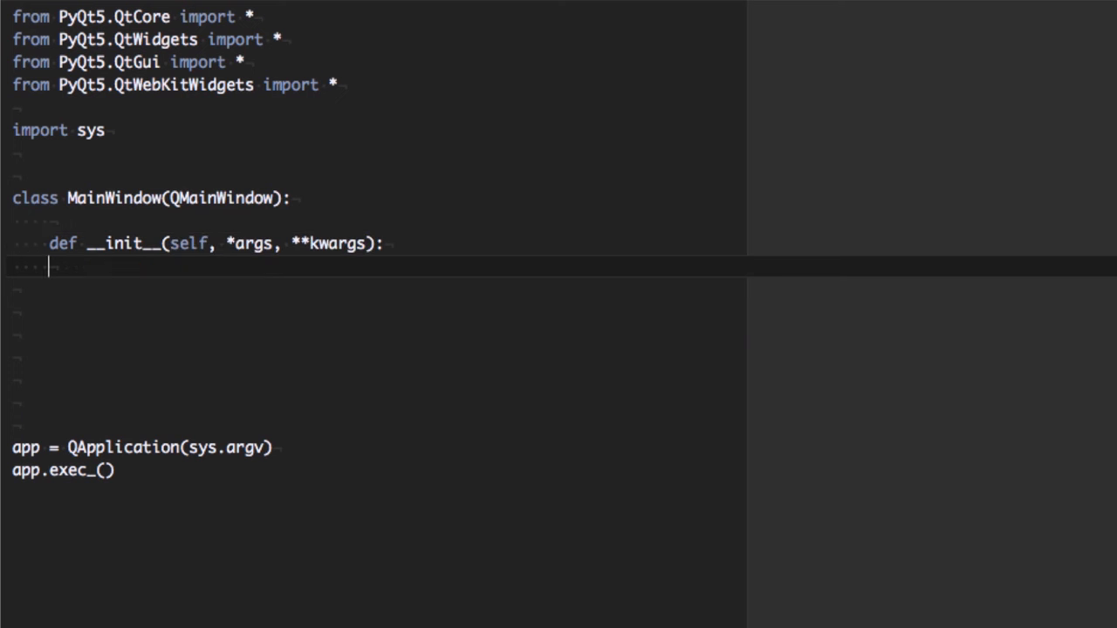
pyautogui.write('super(M')
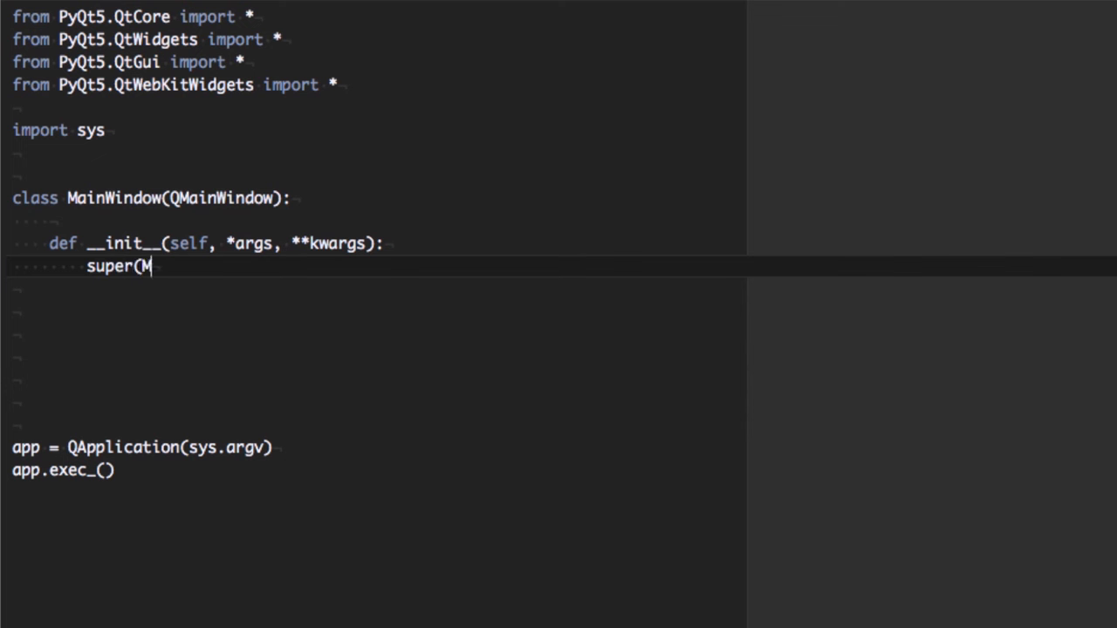
pyautogui.write('ainWindow.s')
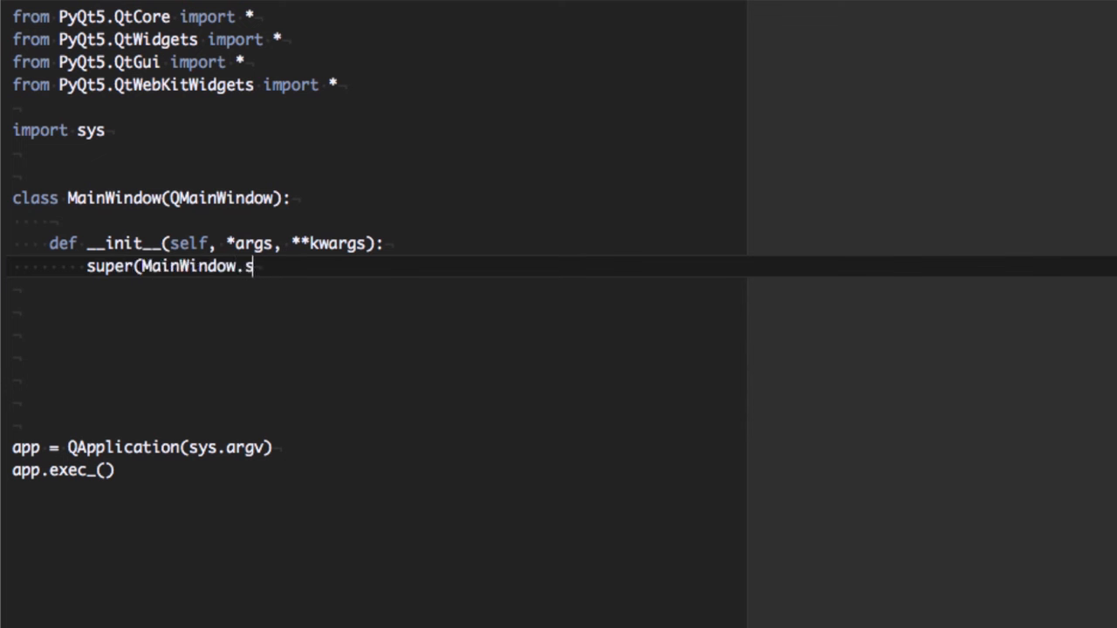
pyautogui.write(',self')
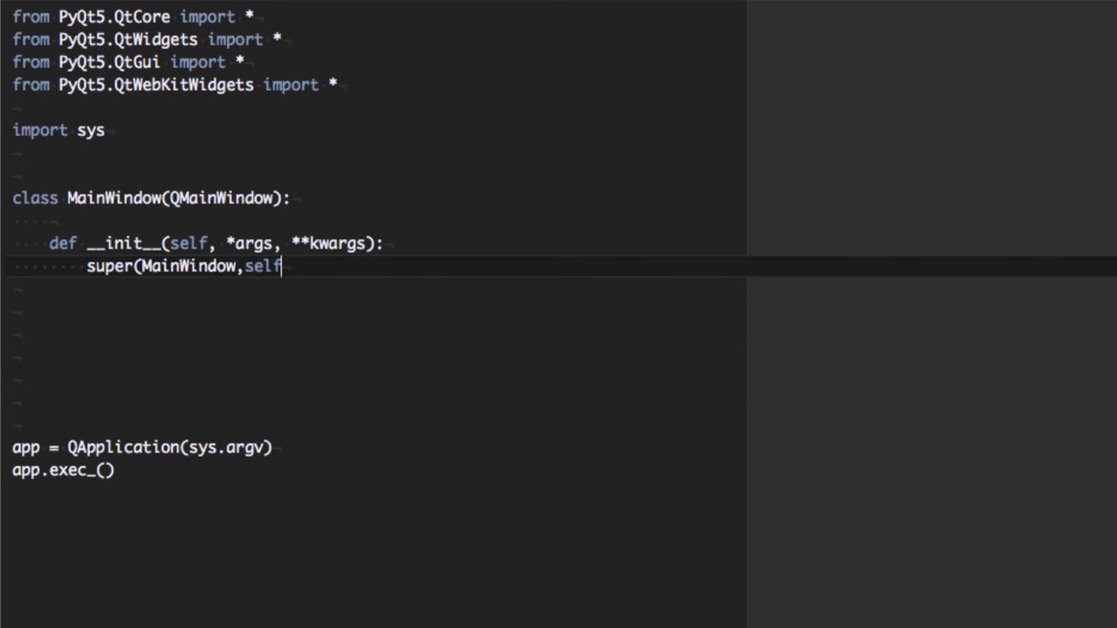
pyautogui.write(').__init_')
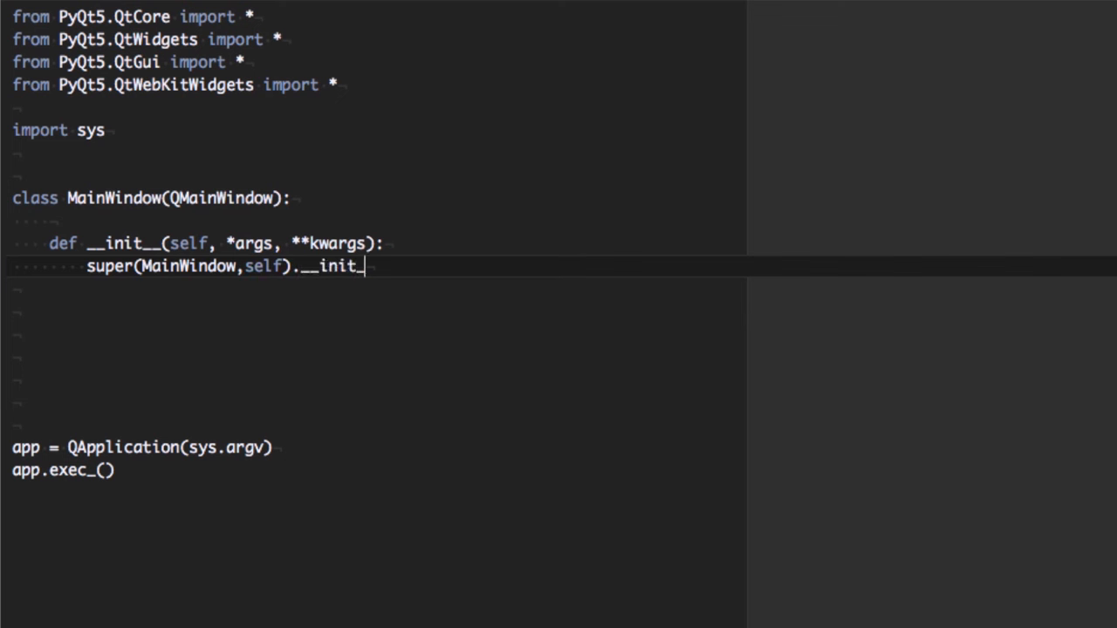
pyautogui.write('_(*args,')
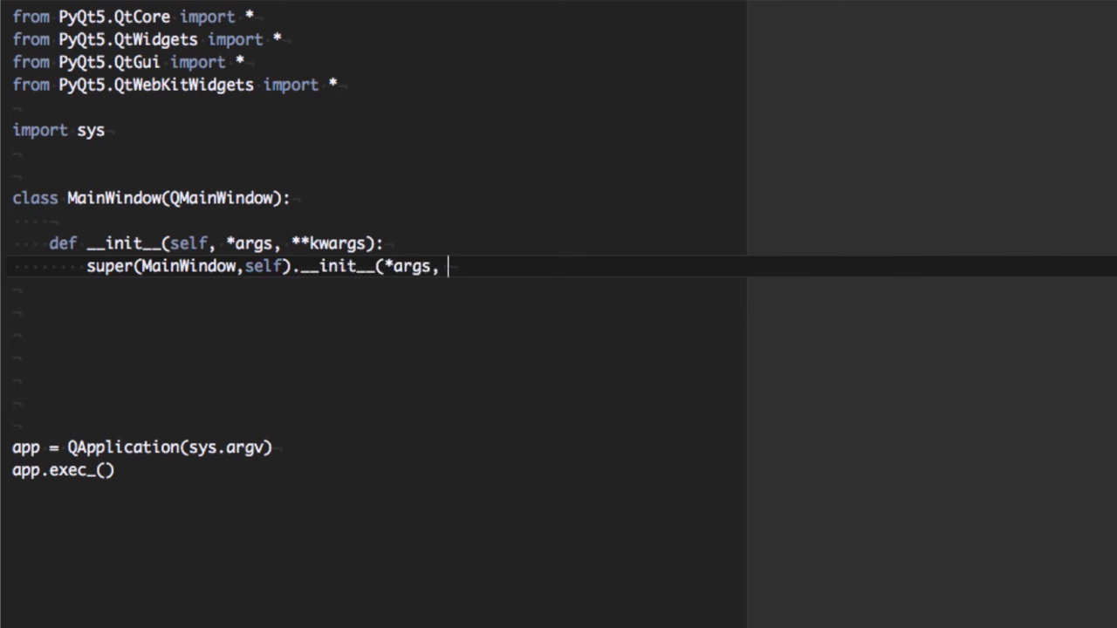
pyautogui.write('**kwargs)')
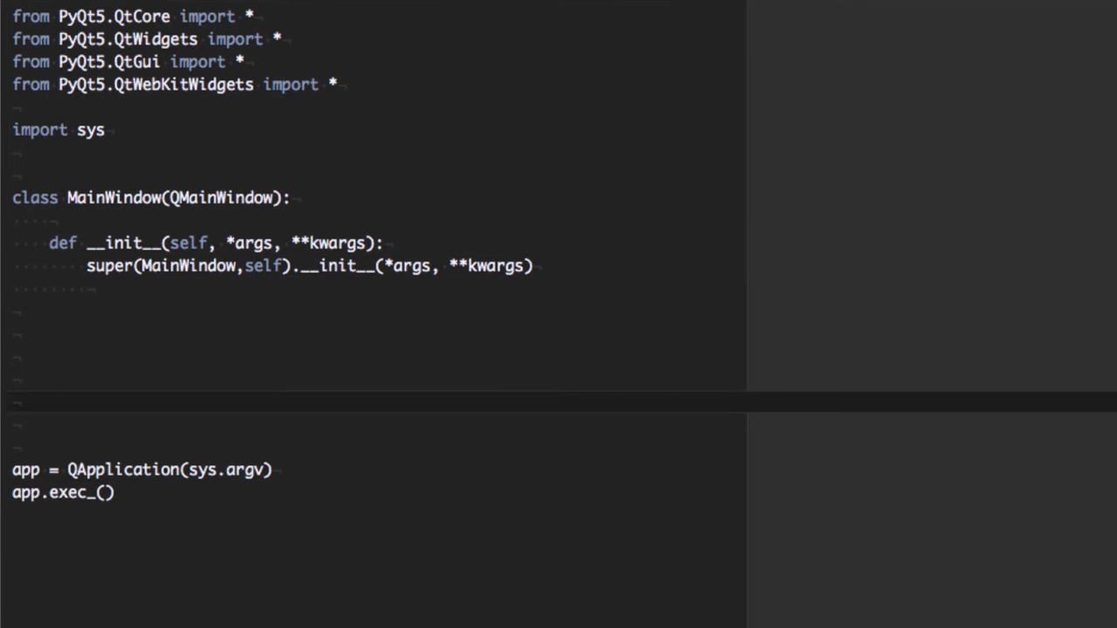
# Create window = MainWindow() and call window.show() before the event loop
pyautogui.write('w')
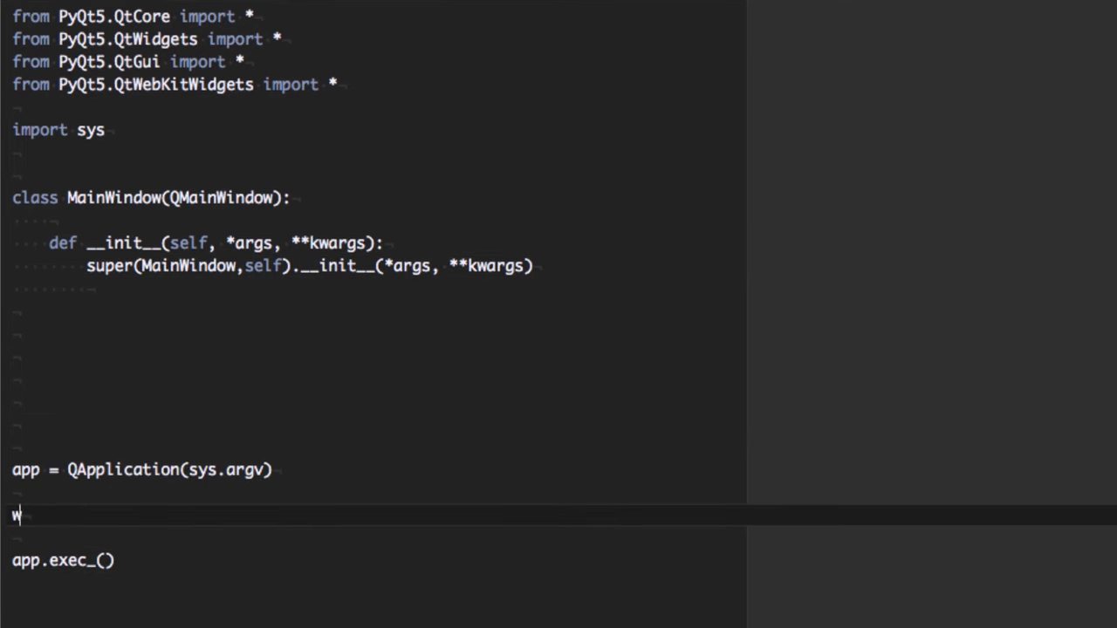
pyautogui.write('indow = Main')
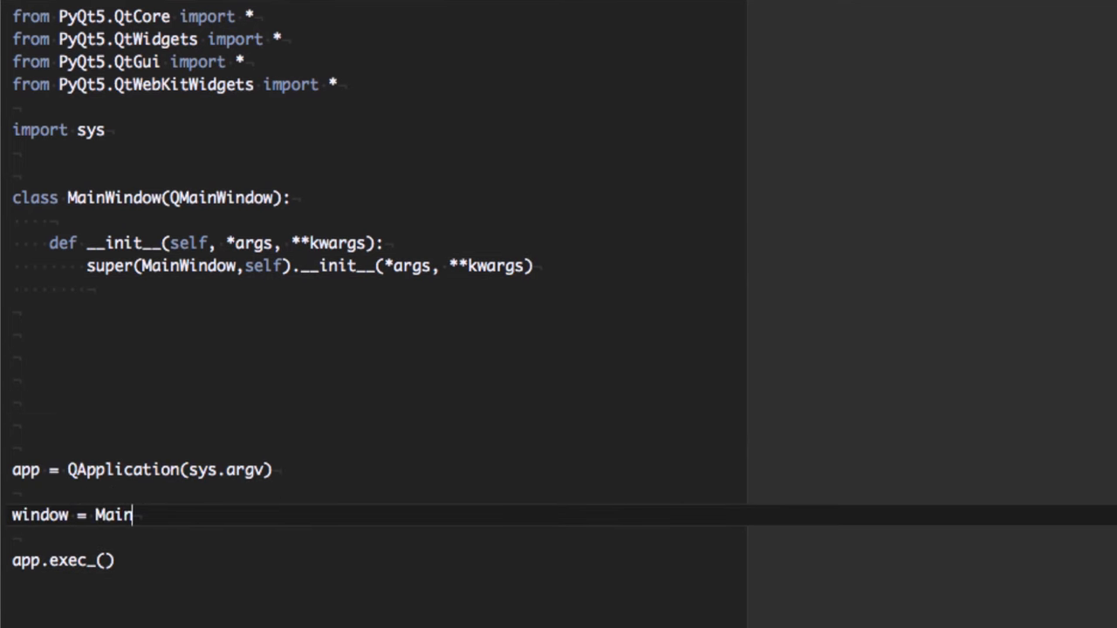
pyautogui.write('Window()')
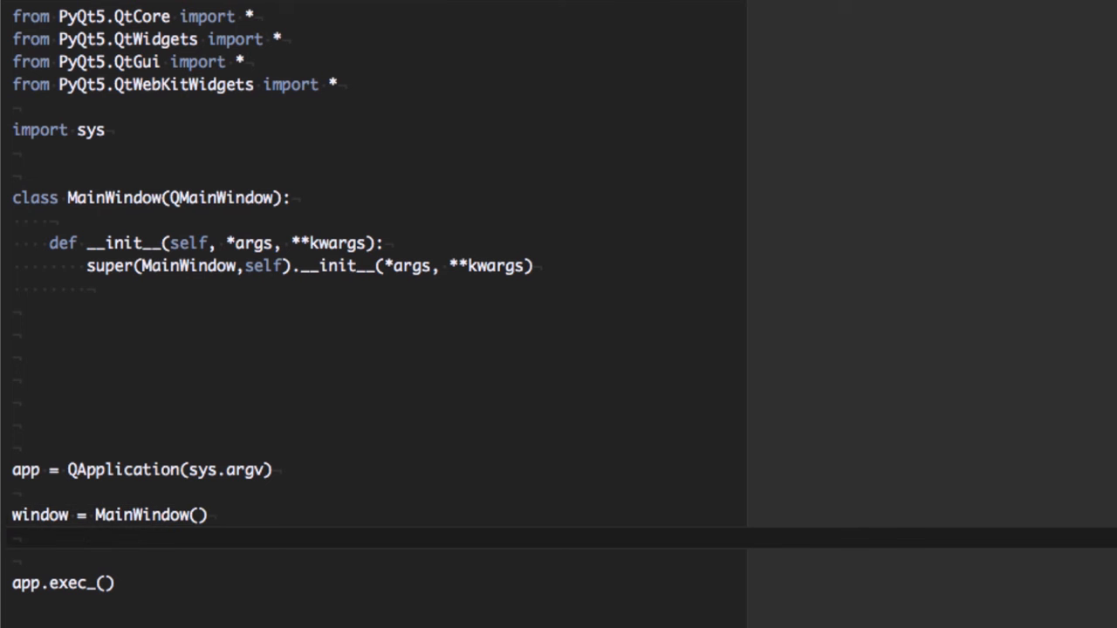
pyautogui.write('window.show(')
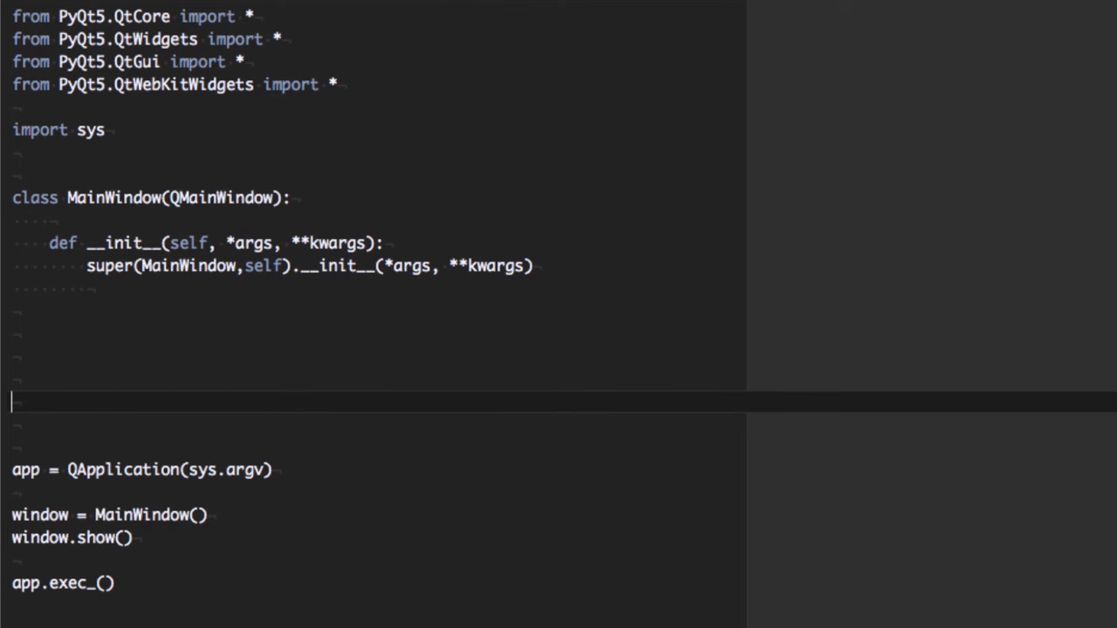
# Set the window title to "Mozarella Ashbadger" inside __init__
pyautogui.write('sel')
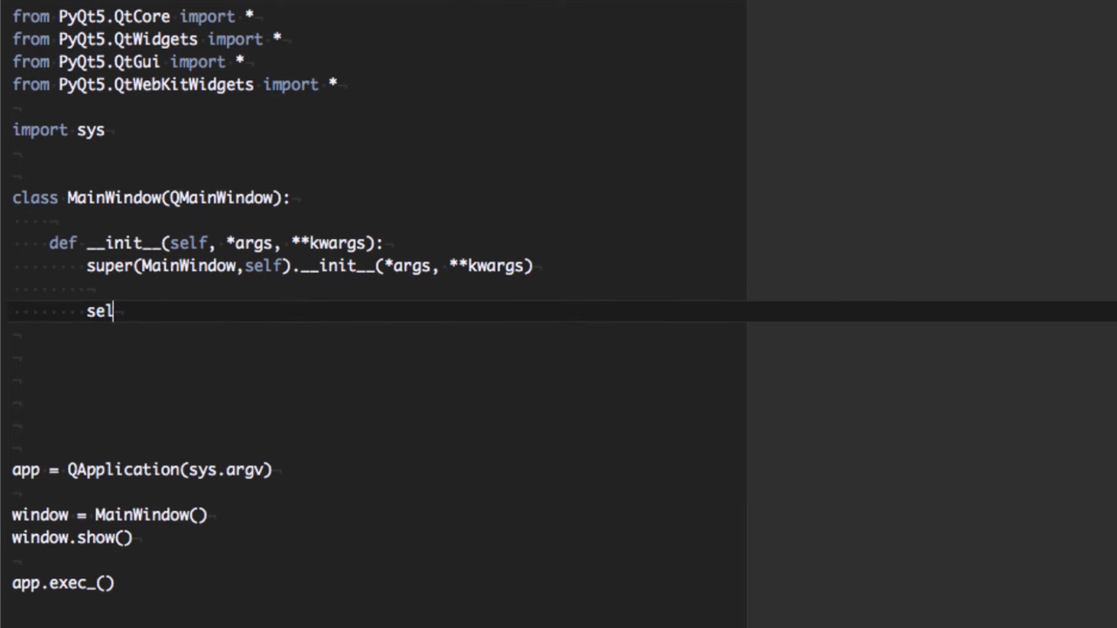
pyautogui.write('f.setWi')
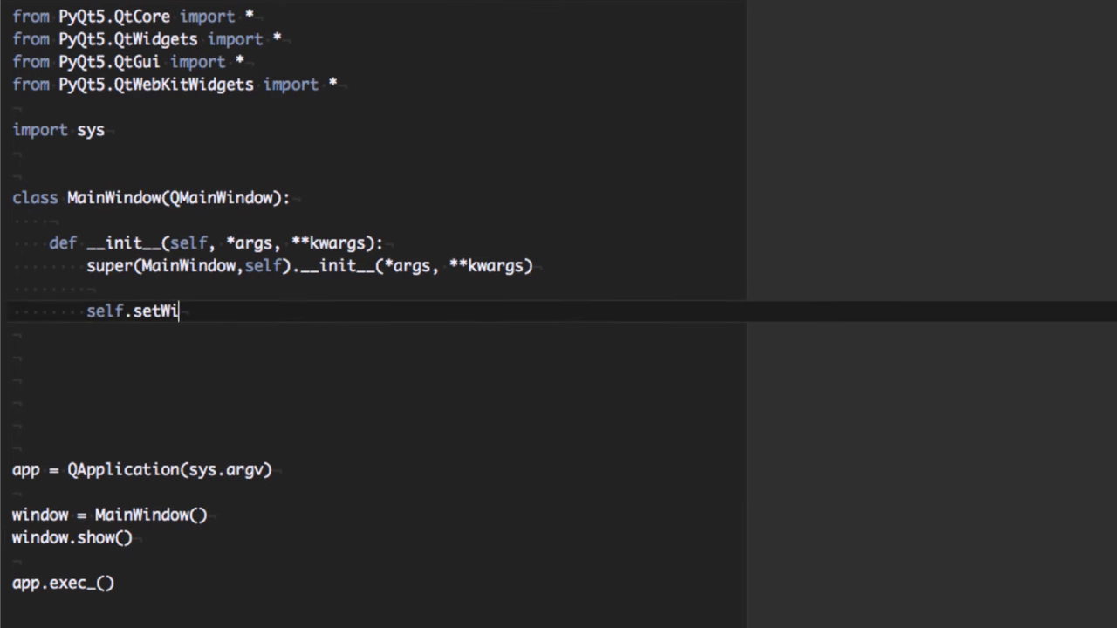
pyautogui.write('ndowTitle("')
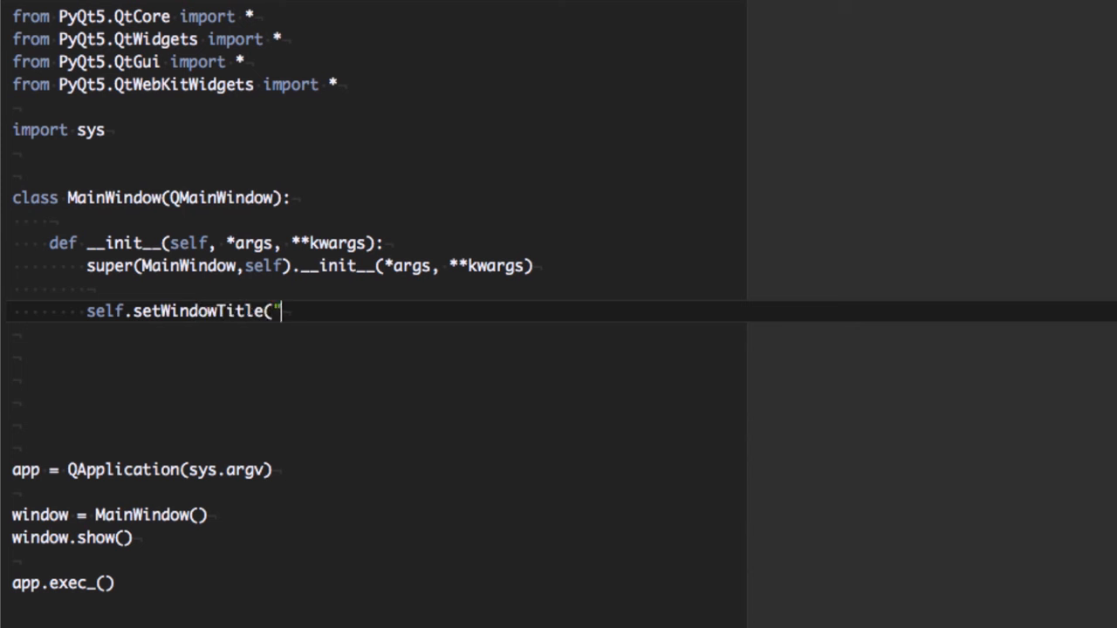
pyautogui.write('Mozarel')
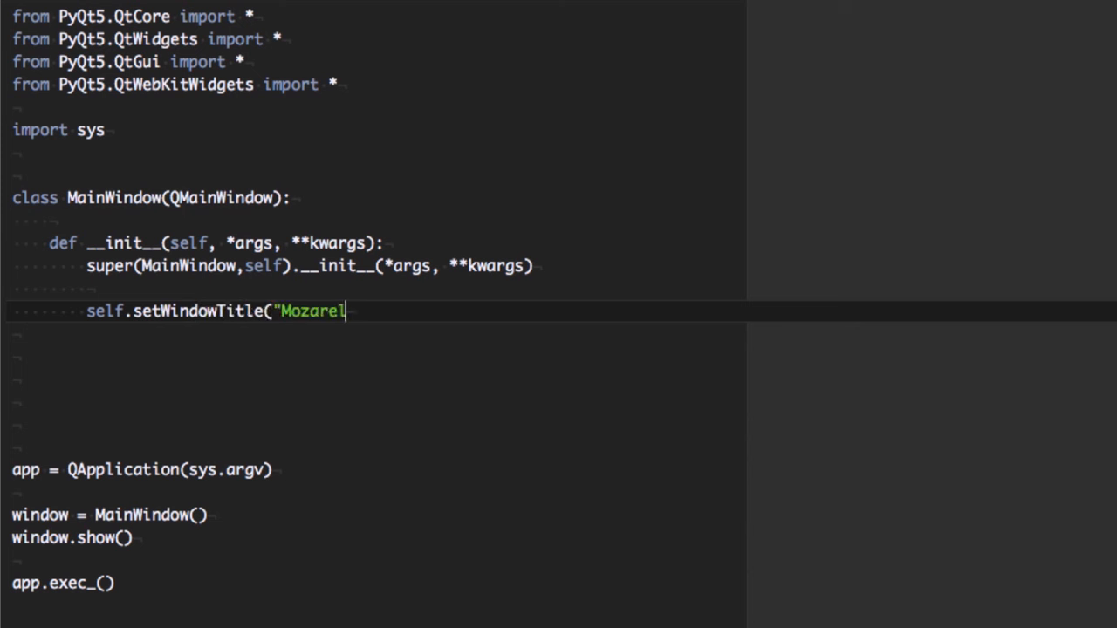
pyautogui.write('lla Ashbadger')
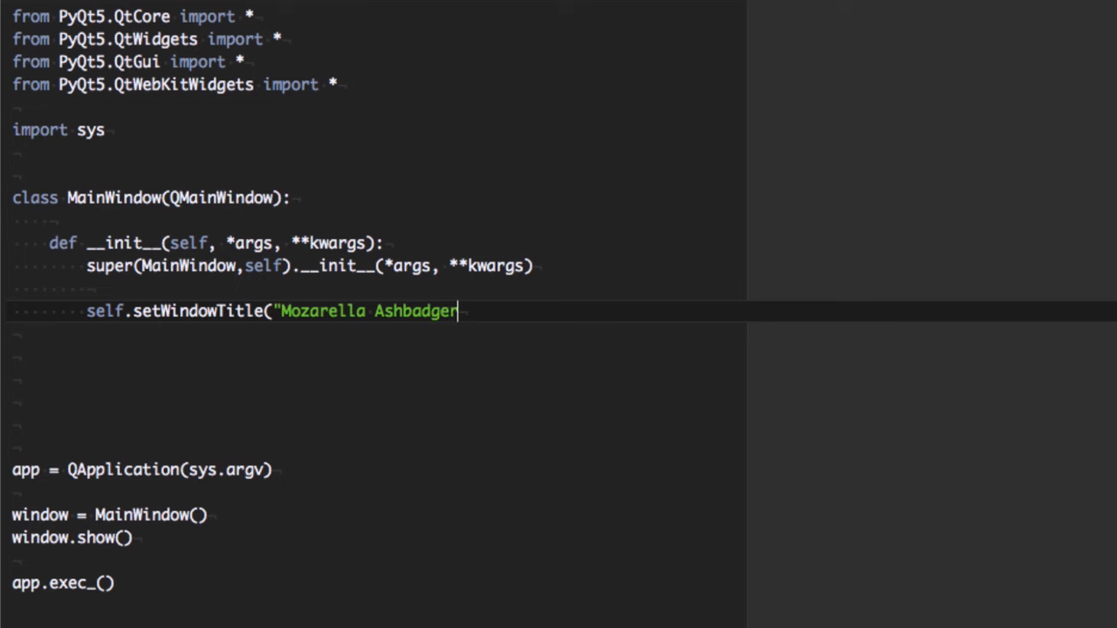
pyautogui.write('")')
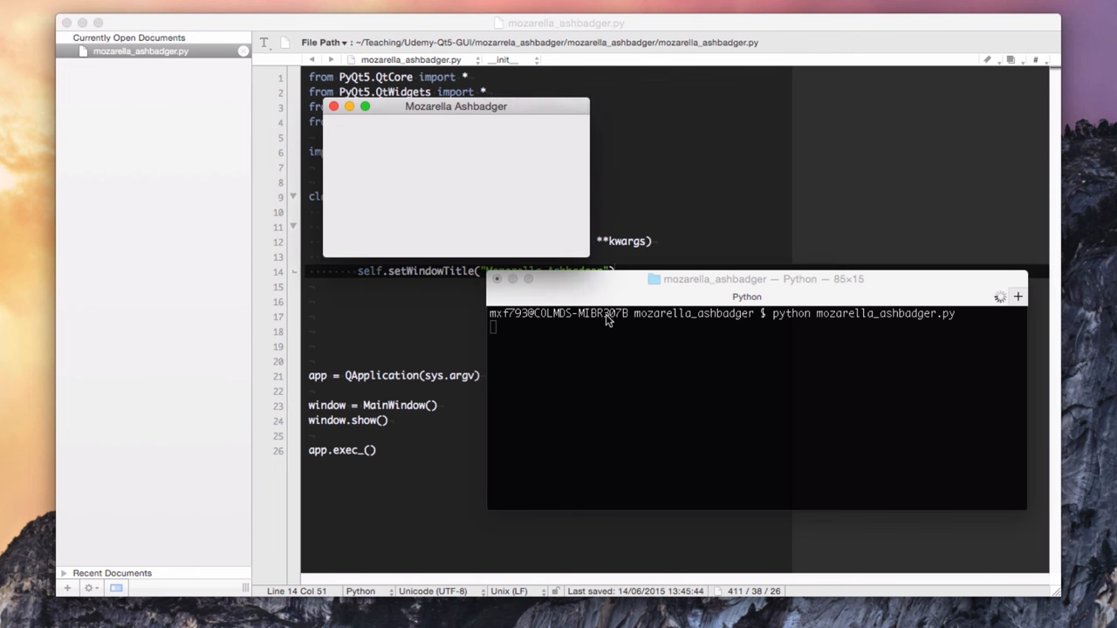
pyautogui.moveTo(353, 125)
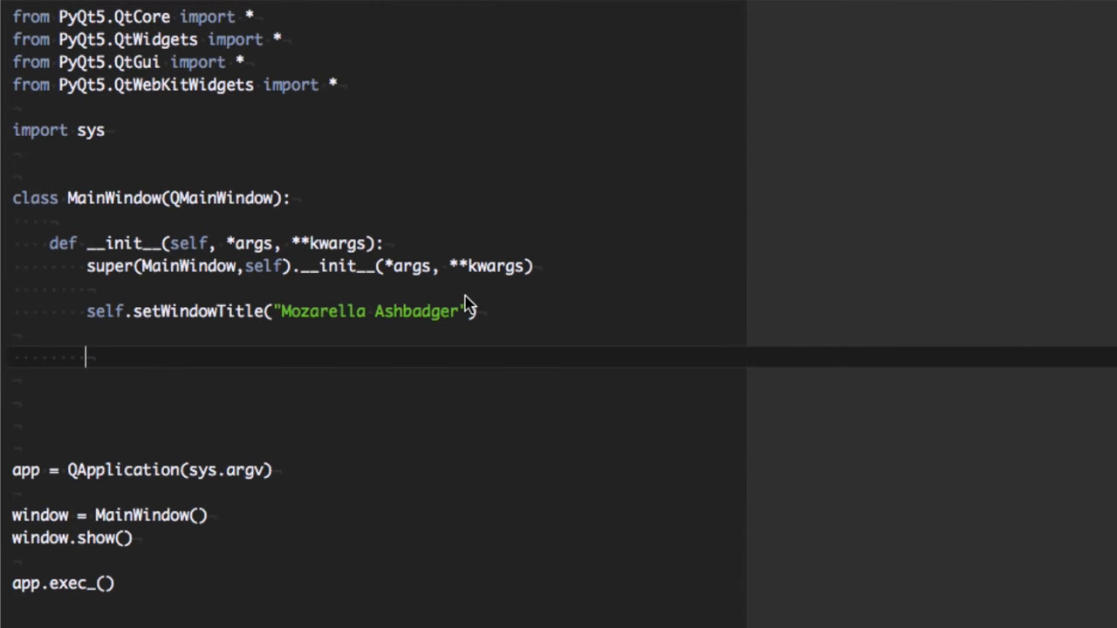
pyautogui.write('self.')
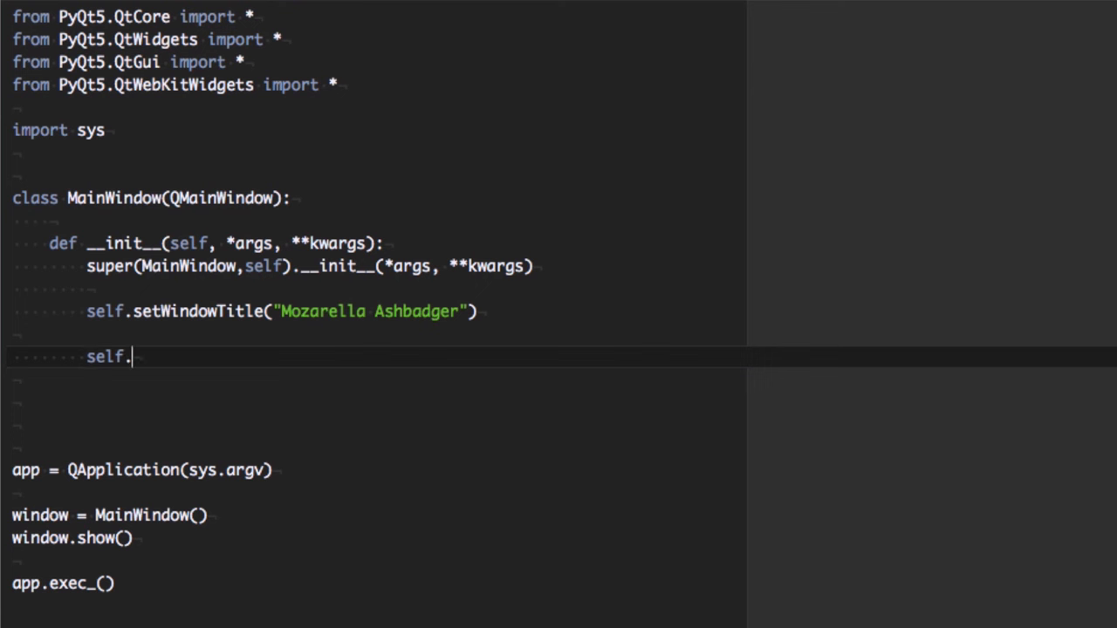
pyautogui.write('browser =')
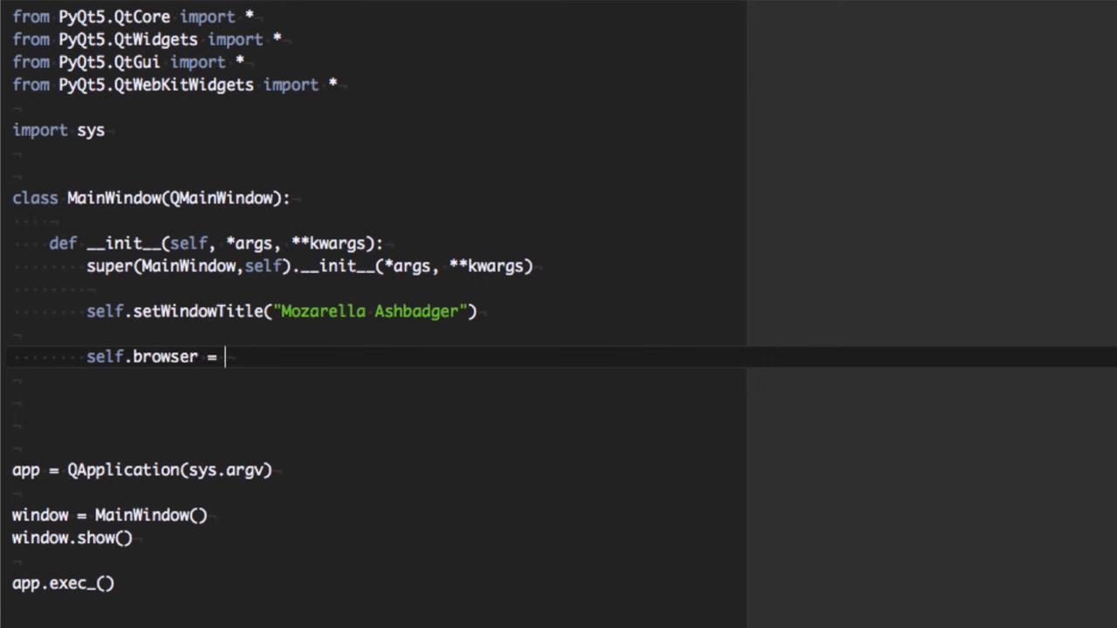
pyautogui.write('QWebView(')
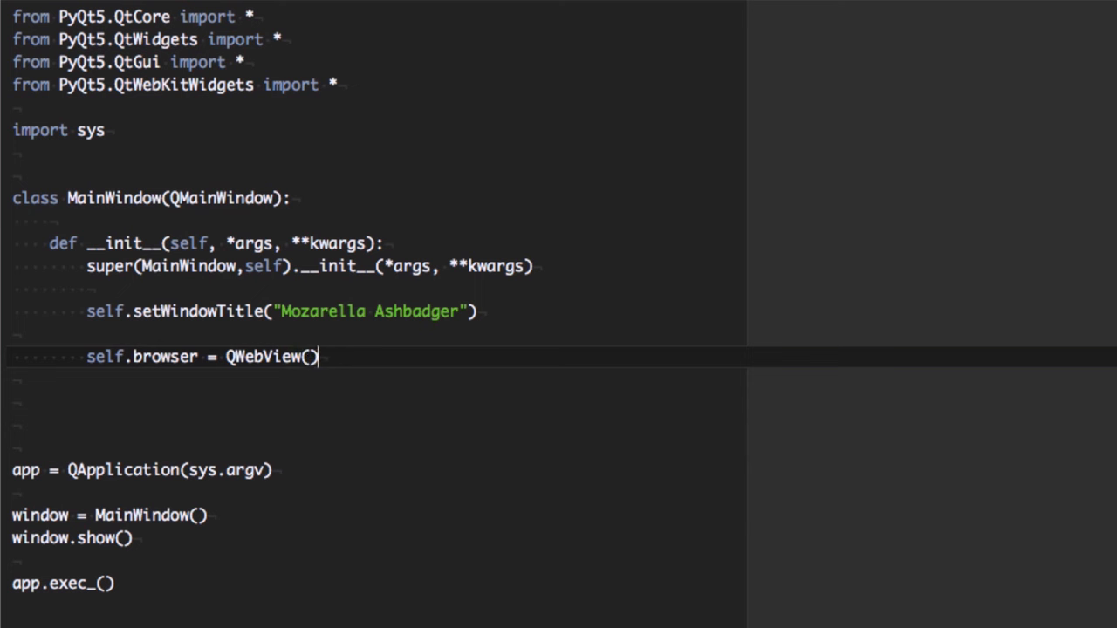
pyautogui.write('self.browser.setU')
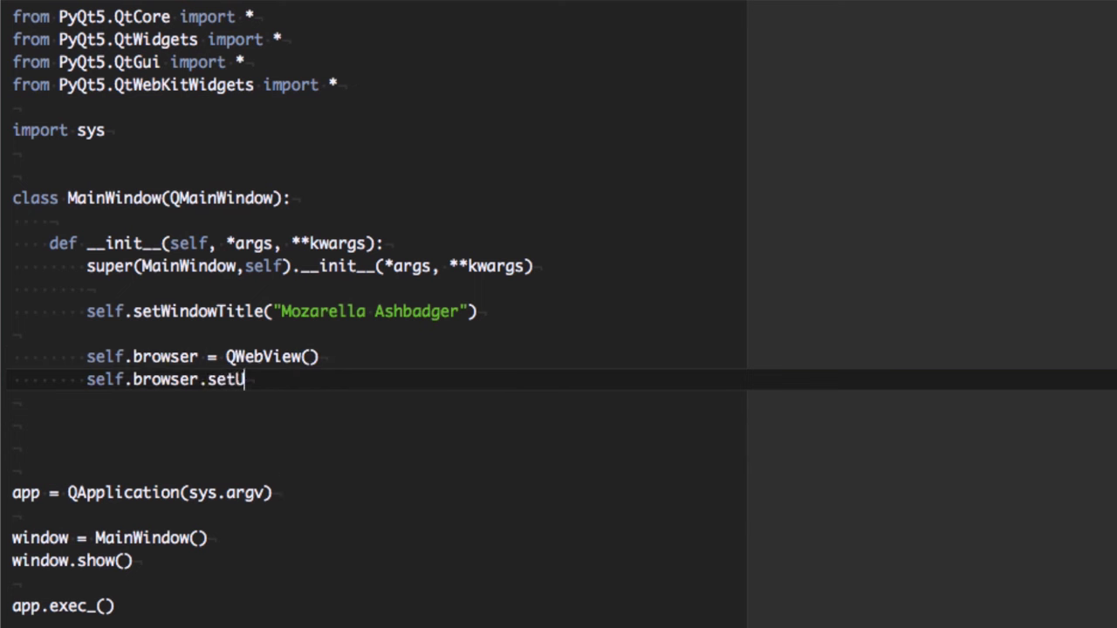
pyautogui.write('rl("')
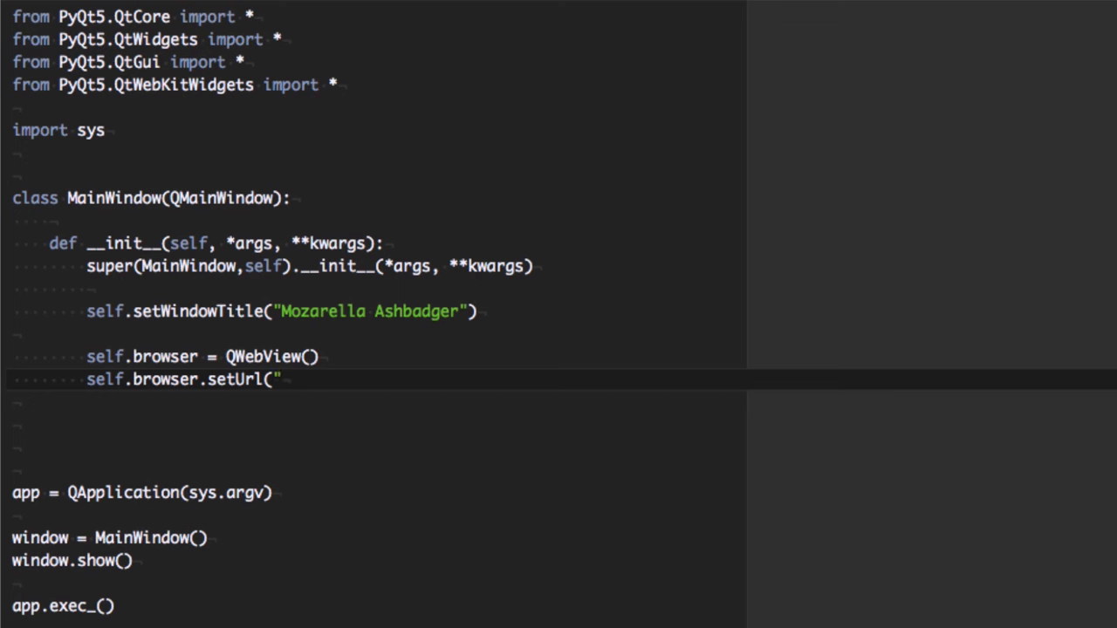
pyautogui.write('QUrl')
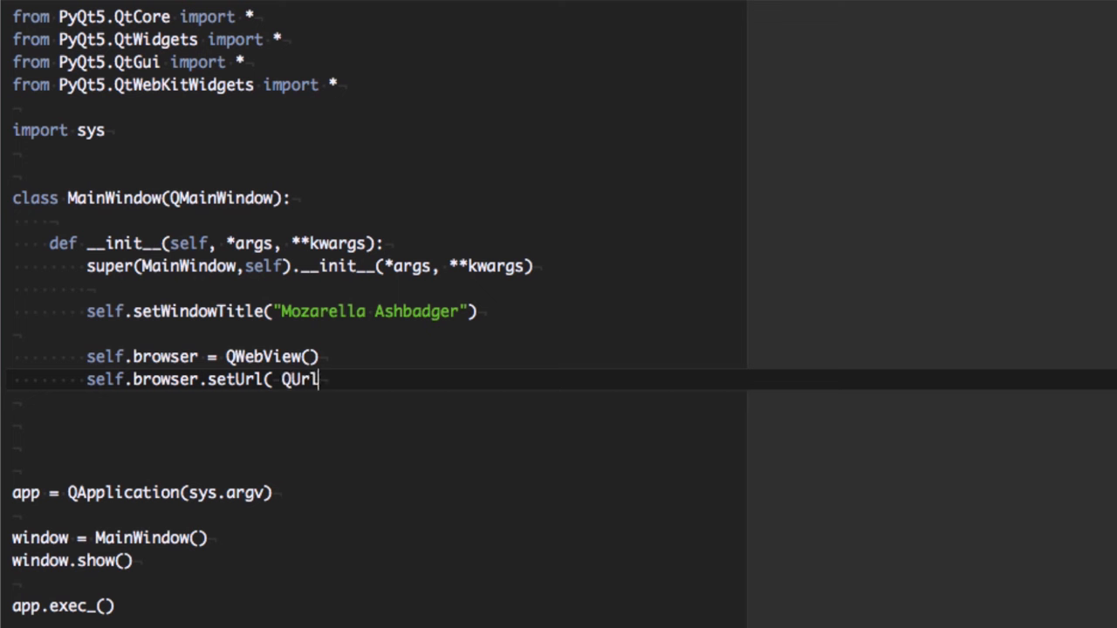
pyautogui.write('("http:')
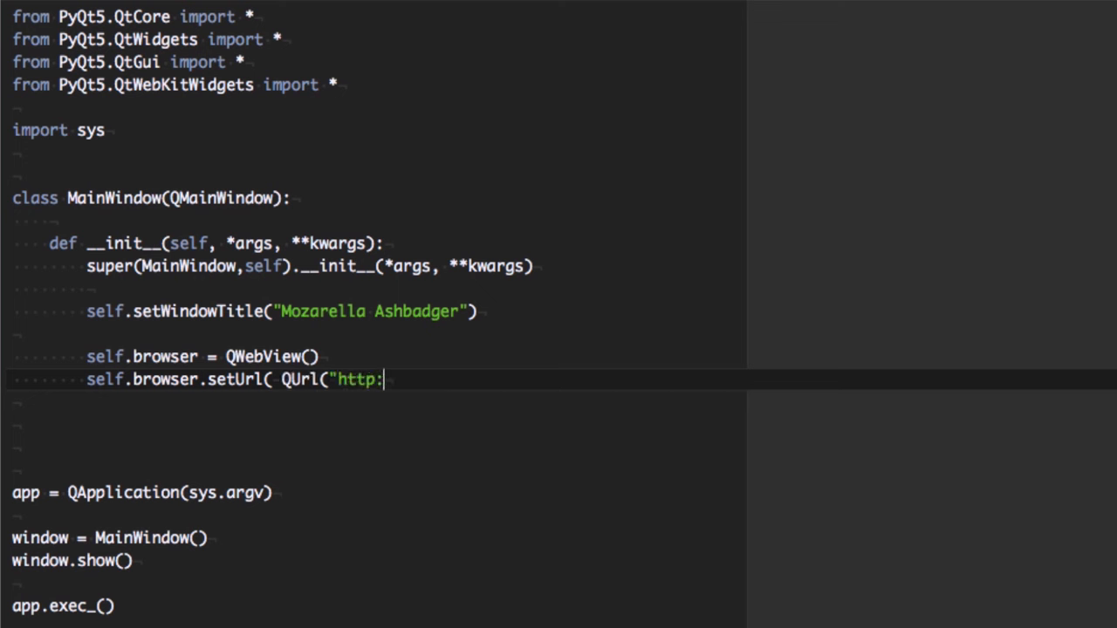
pyautogui.write('//www.google.com')
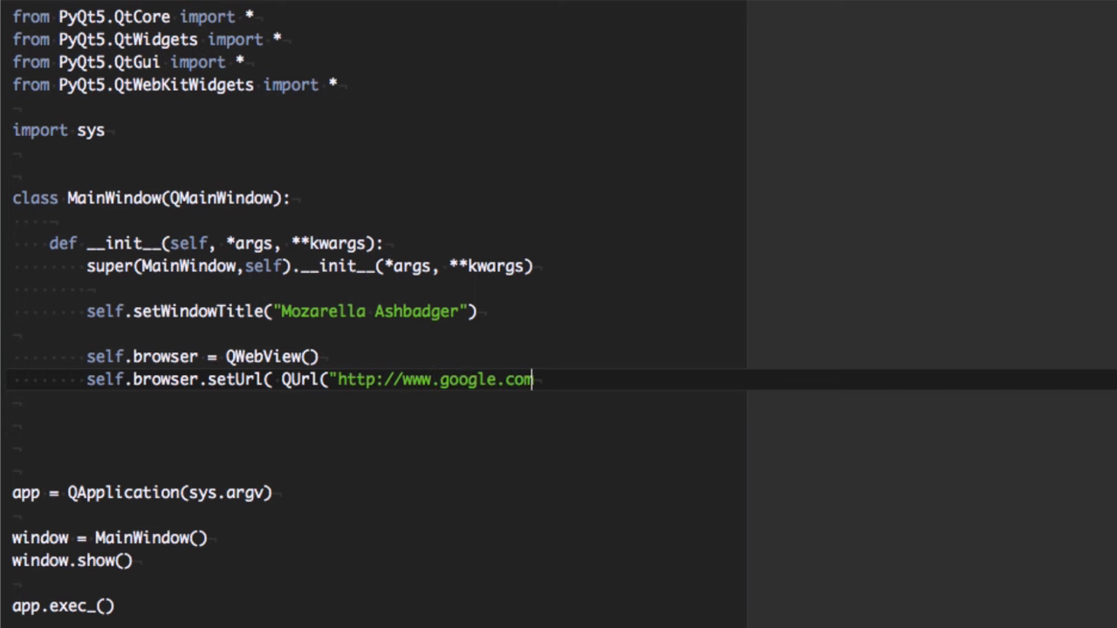
pyautogui.write('") )')
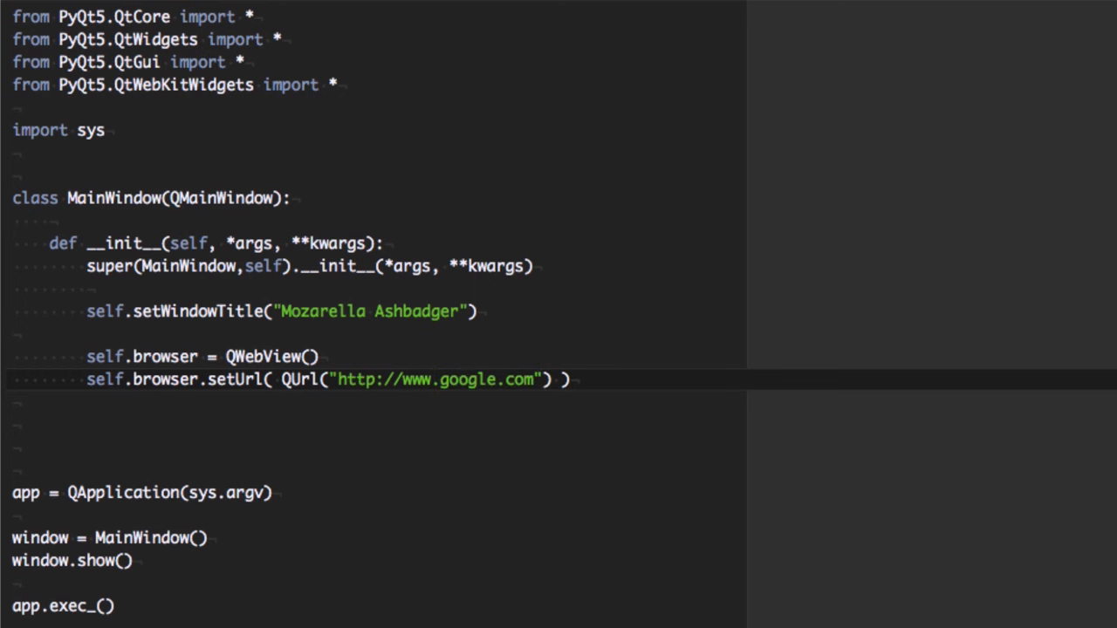
# Make self.browser the window's central widget via setCentralWidget
pyautogui.write('self.set')
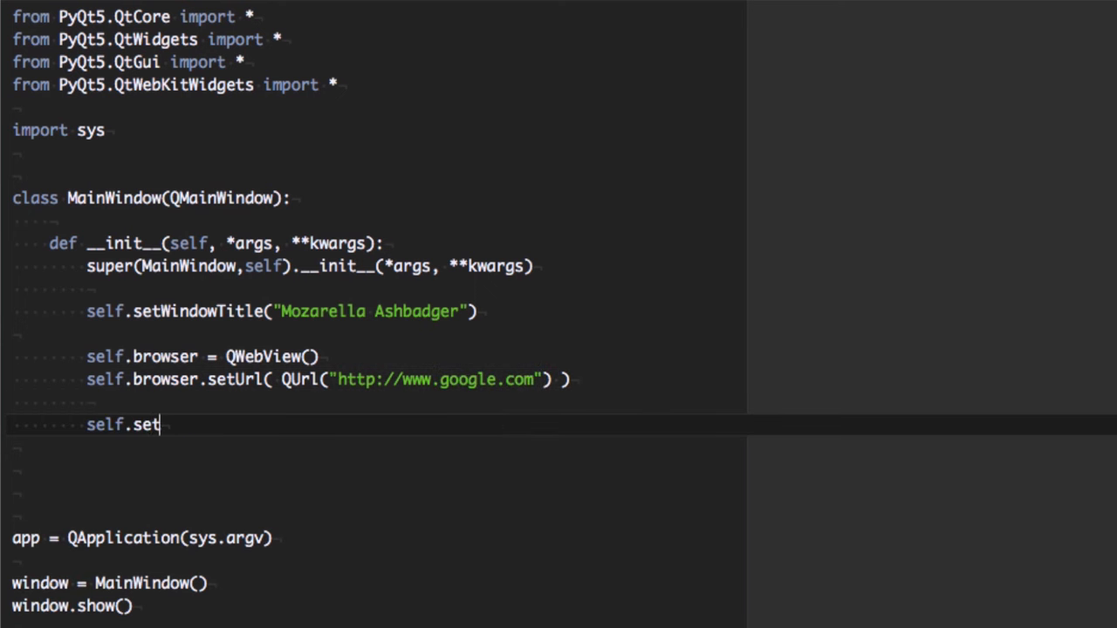
pyautogui.write('CentralWid')
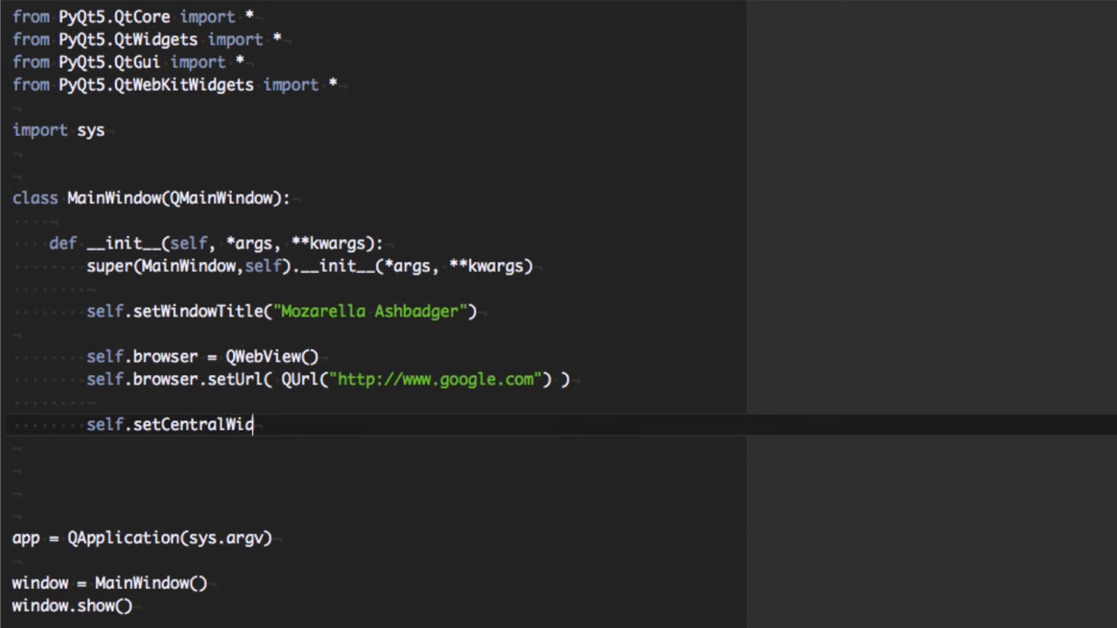
pyautogui.write('get(self.')
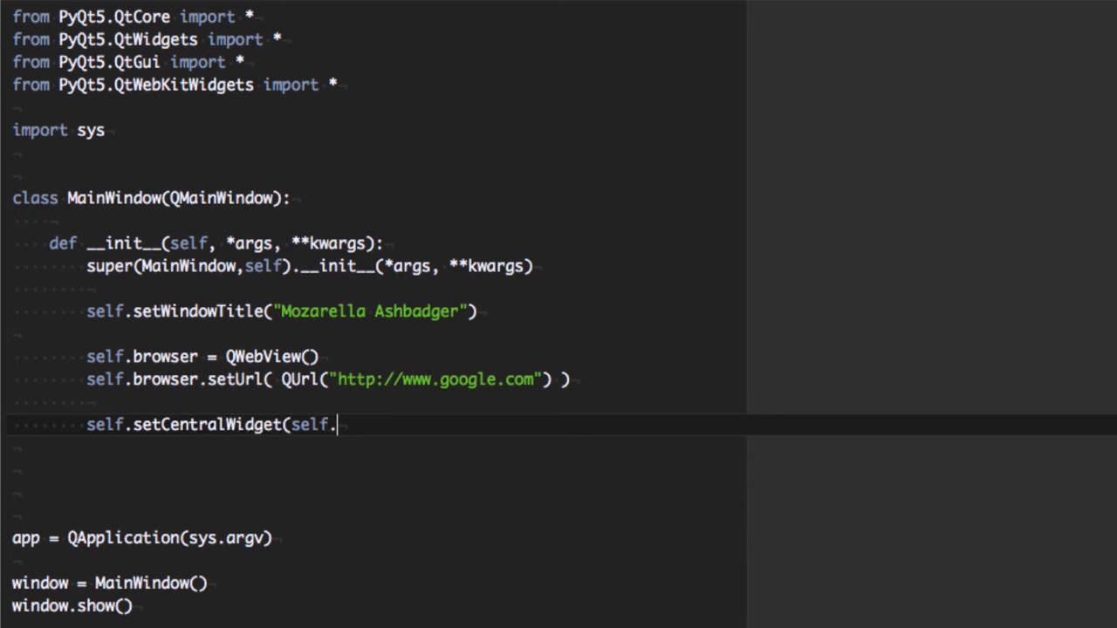
pyautogui.write('browser)')
pyautogui.write('python')
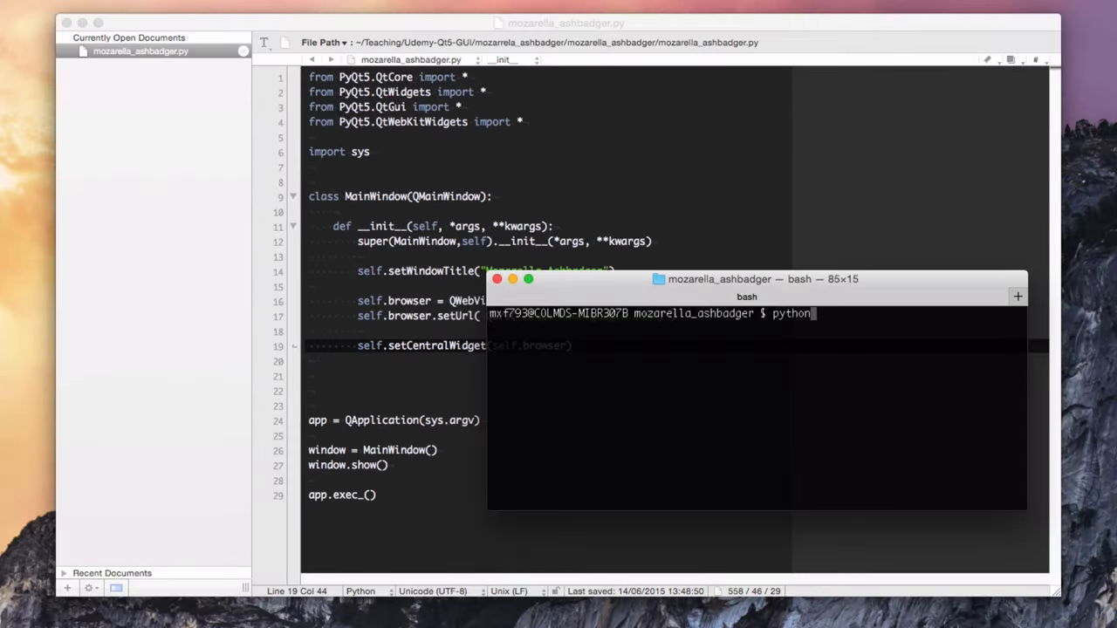
# Run mozarella_ashbadger.py, then shrink and enlarge the resulting browser window
pyautogui.write('mozarella_ashbadger.py')
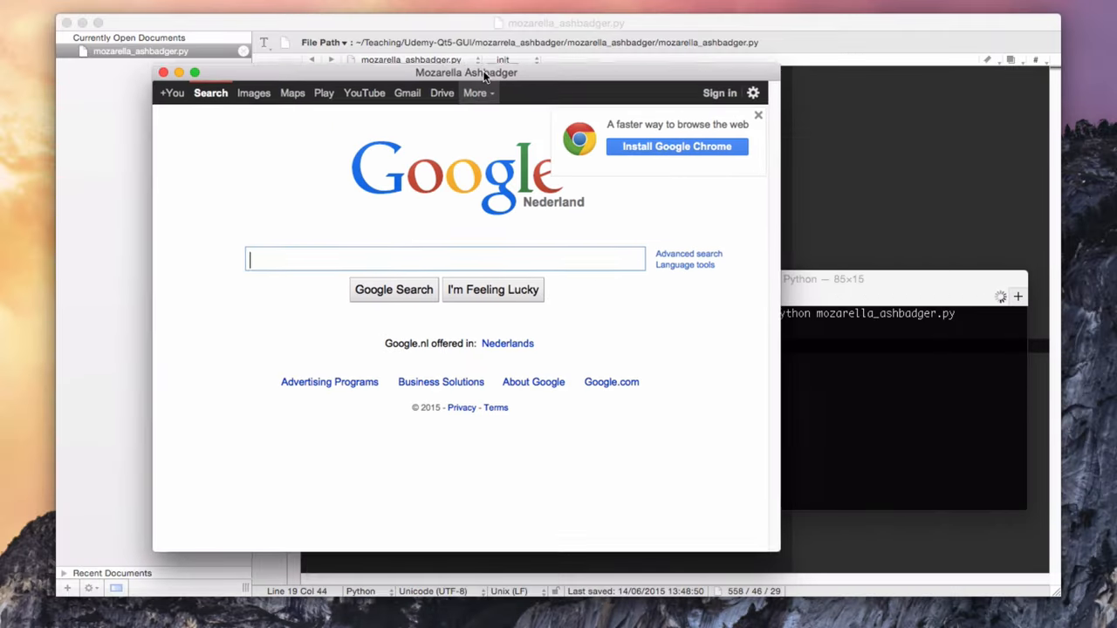
pyautogui.moveTo(466, 73); pyautogui.dragTo(429, 59)
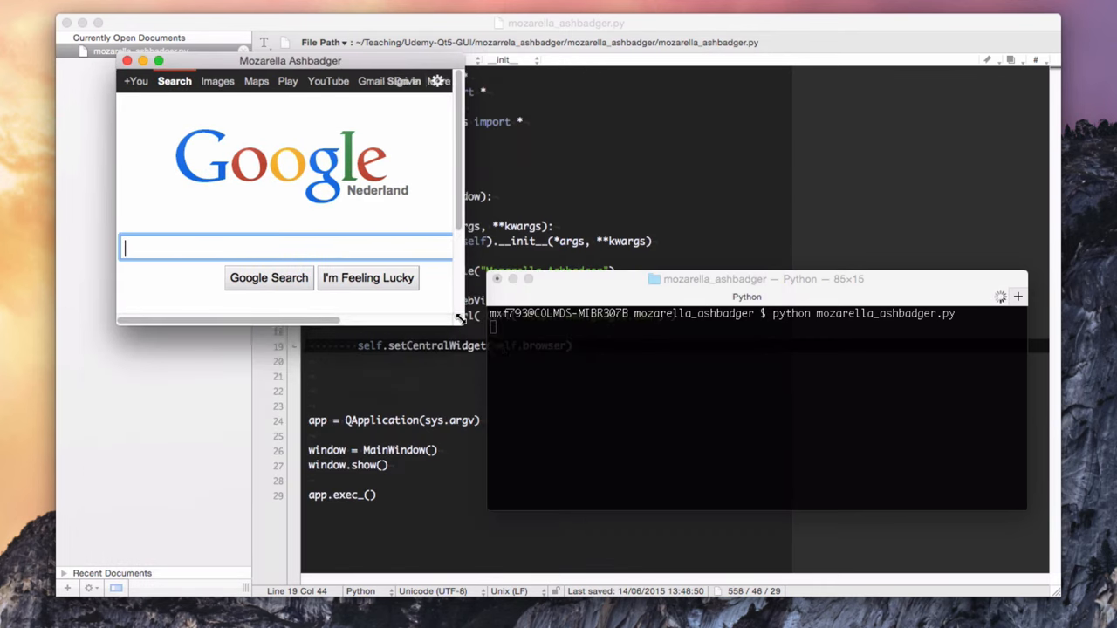
pyautogui.moveTo(463, 318); pyautogui.dragTo(747, 507)
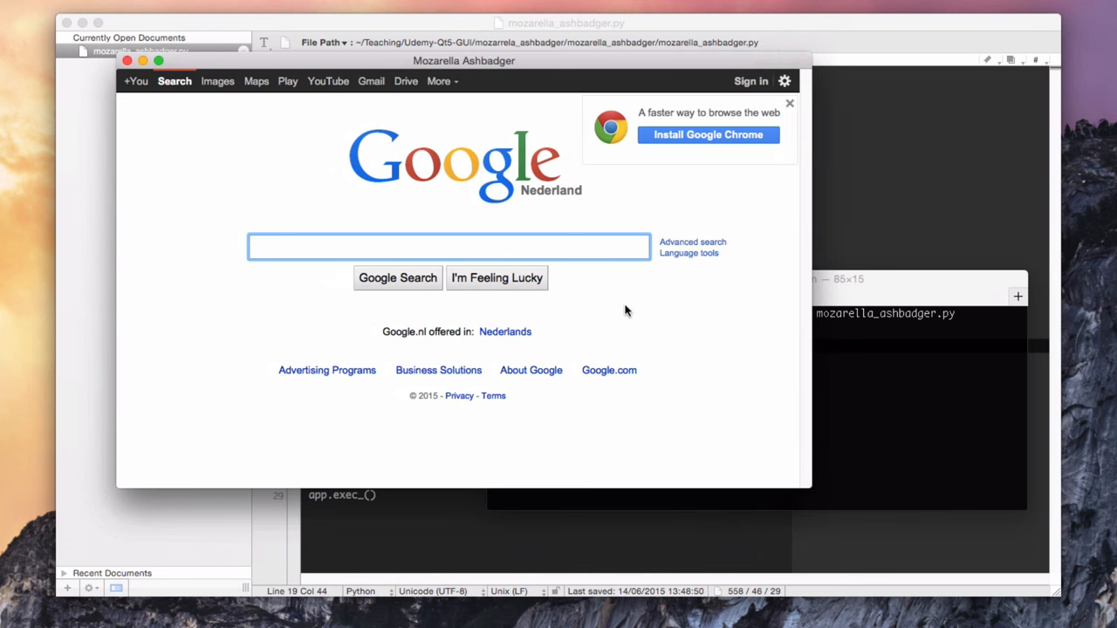
pyautogui.moveTo(646, 311)
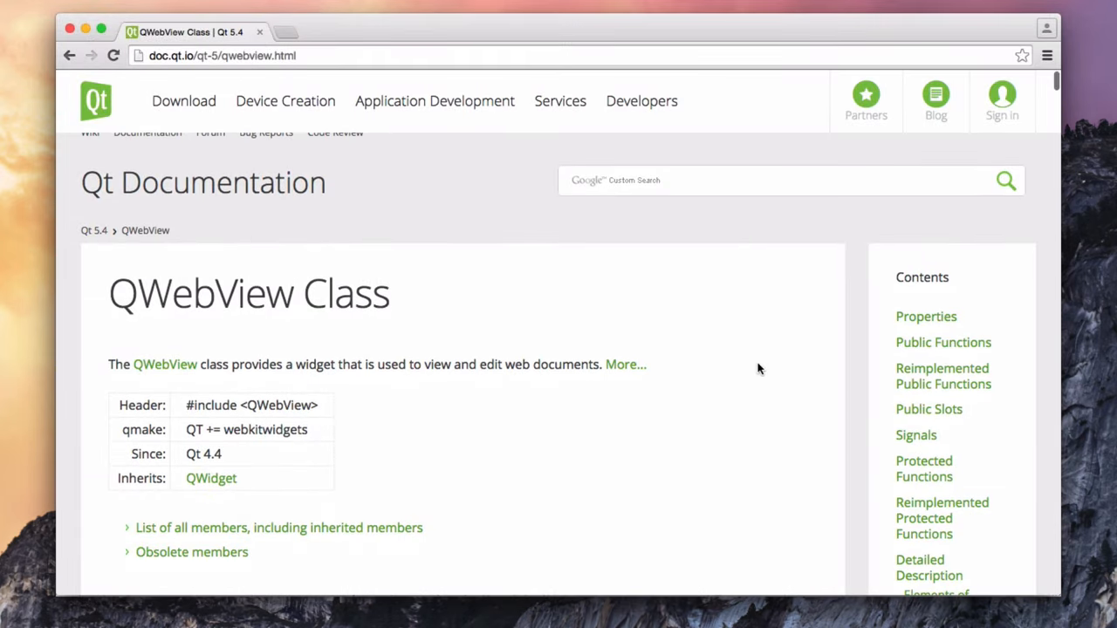
# Scroll the QWebView class docs down to the Public Functions table with setUrl
pyautogui.scroll(-3)
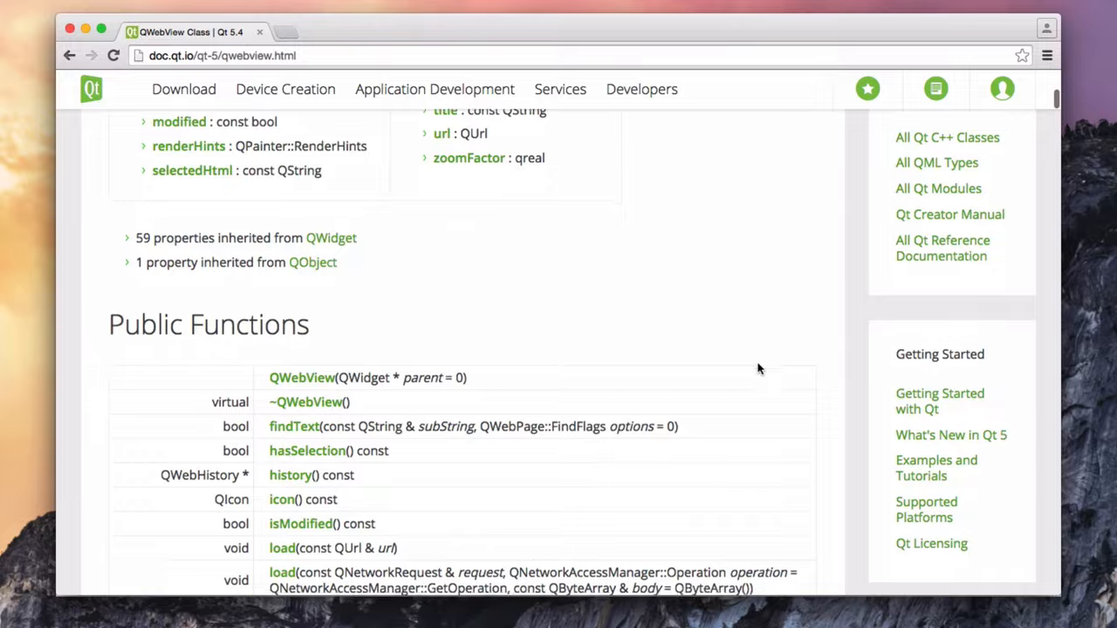
pyautogui.scroll(-3)
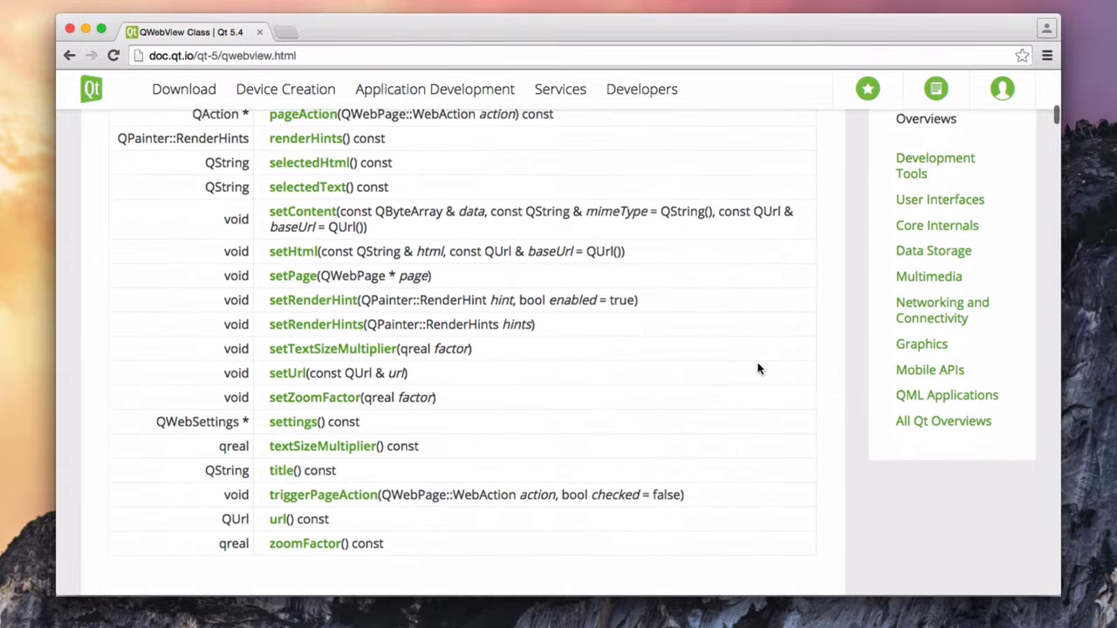
pyautogui.scroll(-3)
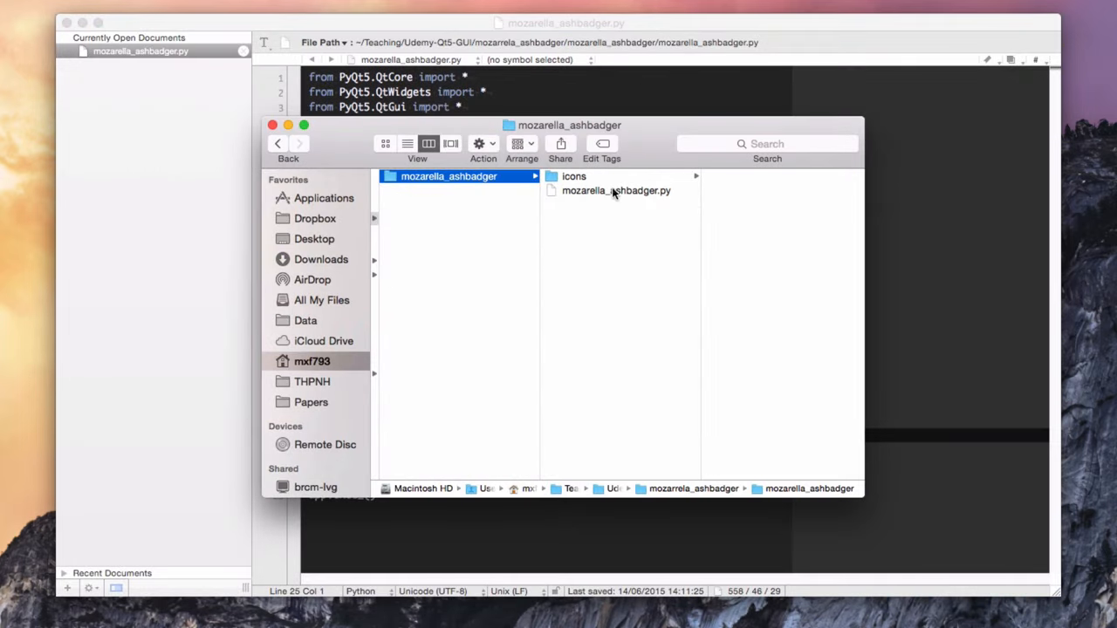
# Open the icons folder beside the script and preview ma-icon-128.png
pyautogui.click(573, 176)
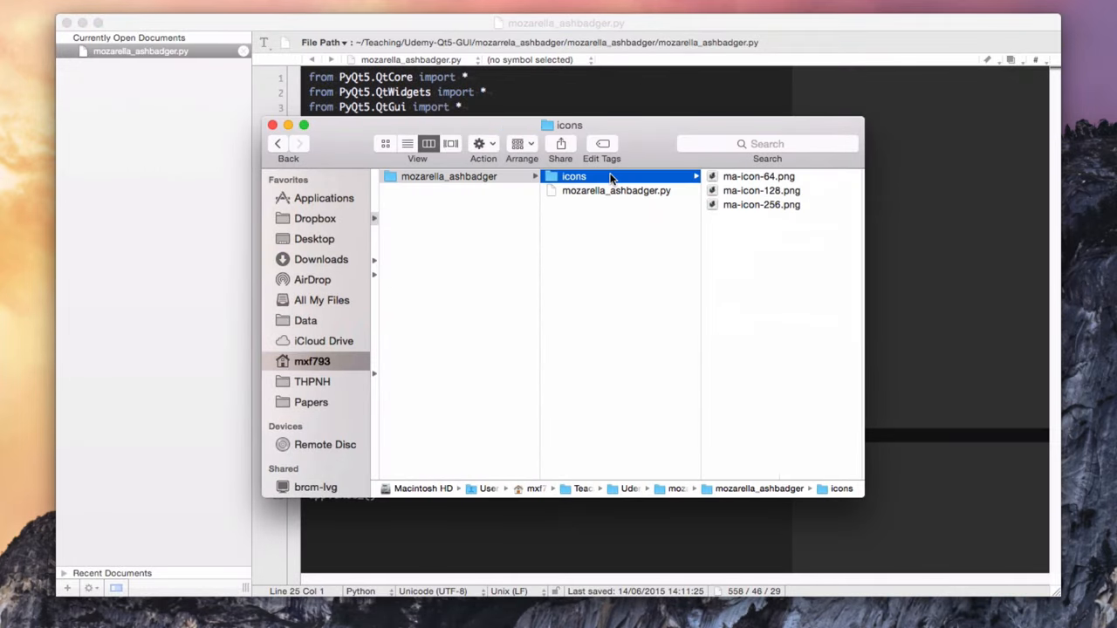
pyautogui.click(601, 190)
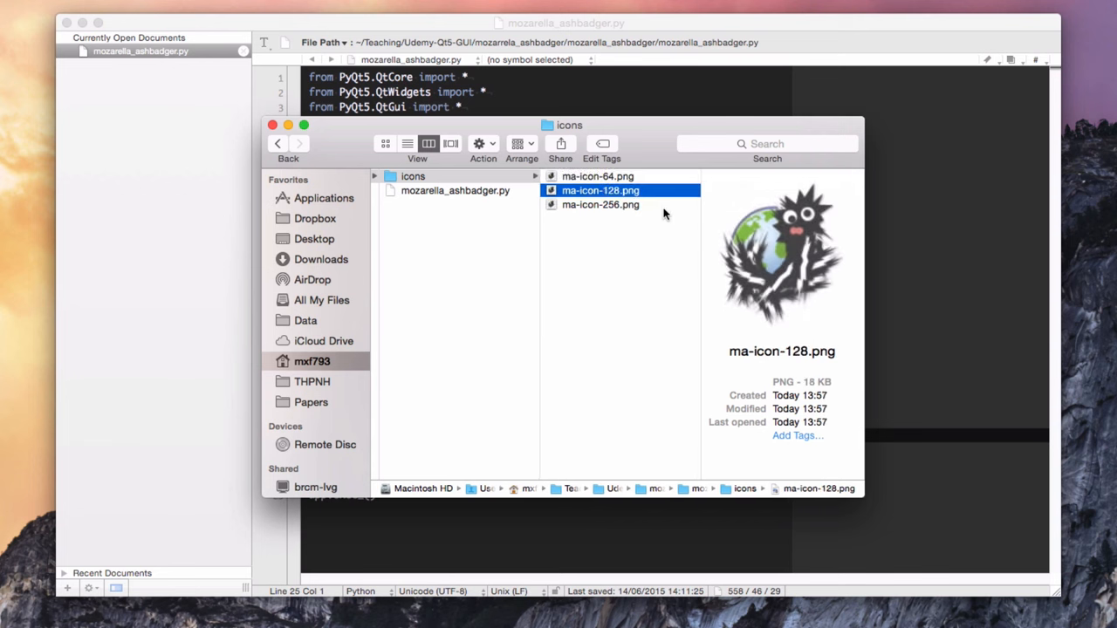
pyautogui.click(601, 204)
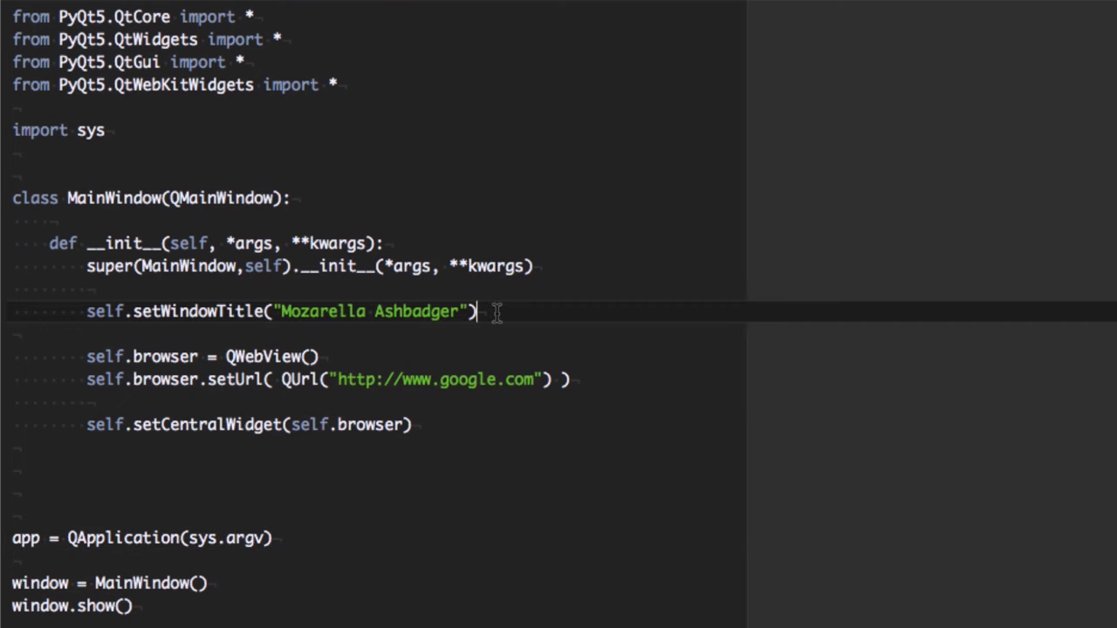
# Set the window icon to QIcon(os.path.join('icons','ma-icon-64.png')) and add import os
pyautogui.write('self.se')
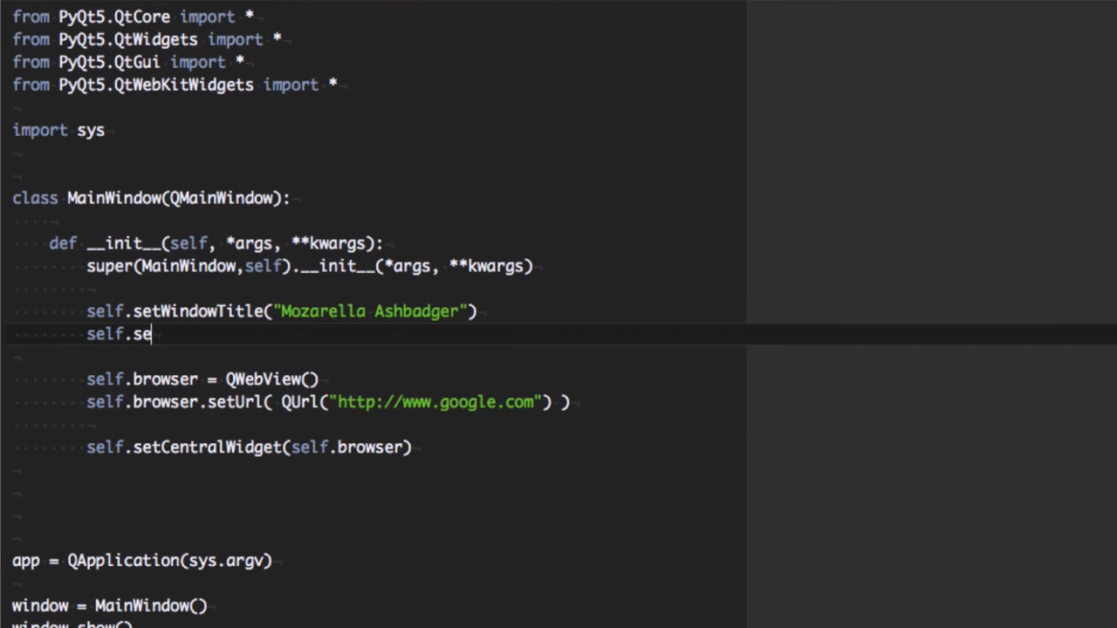
pyautogui.write('tWindowI')
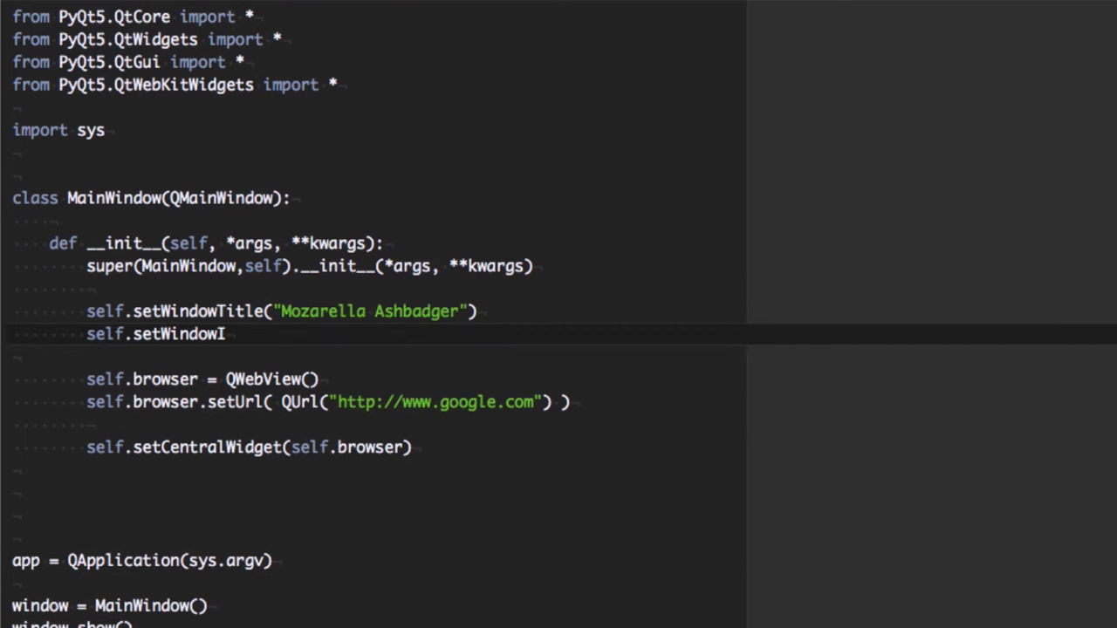
pyautogui.write("con( QIcon( os.path.join('ico")
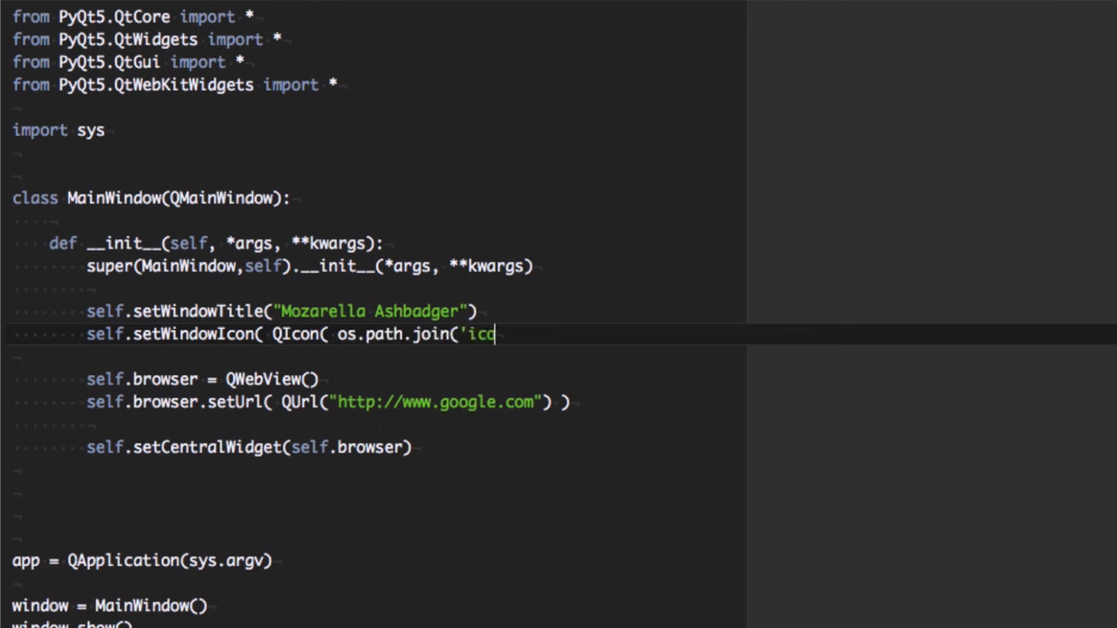
pyautogui.write("ns','")
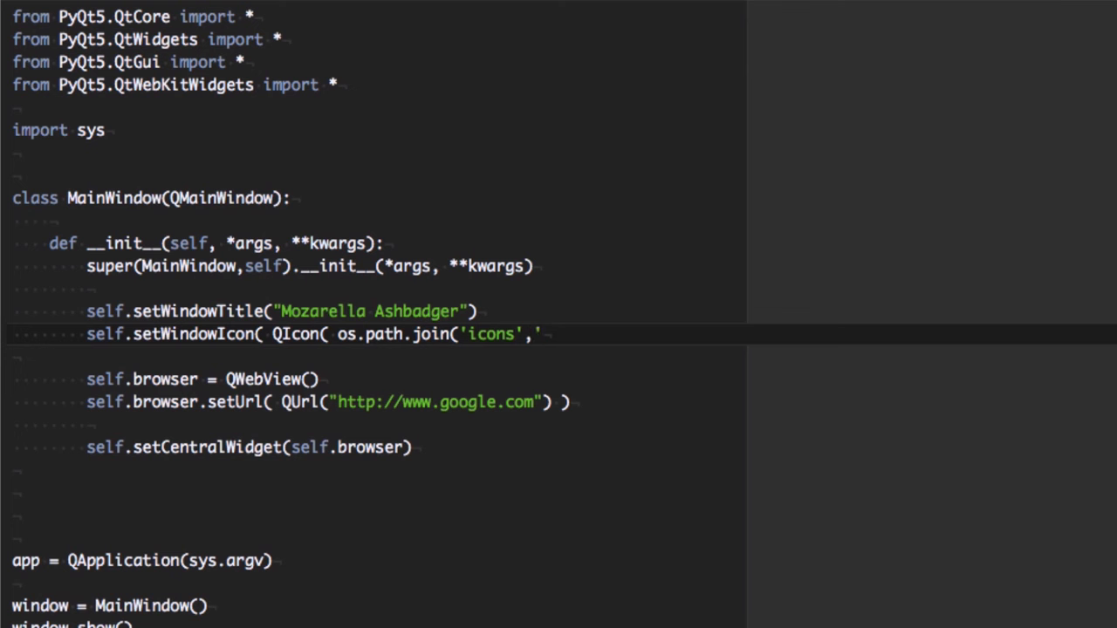
pyautogui.write('ma-icon.')
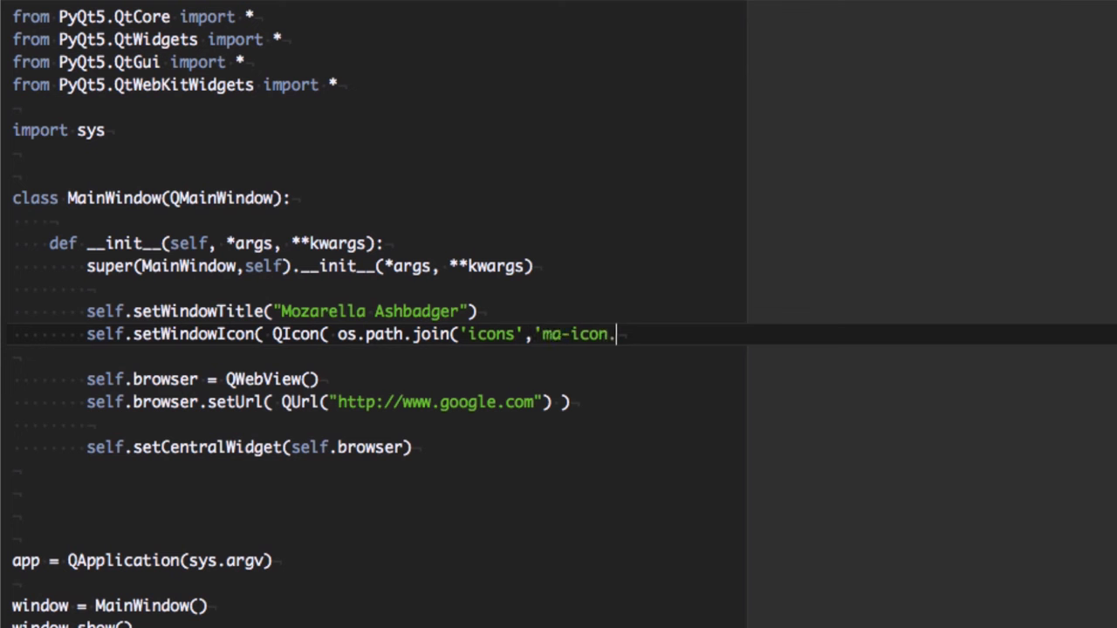
pyautogui.write("64.png'")
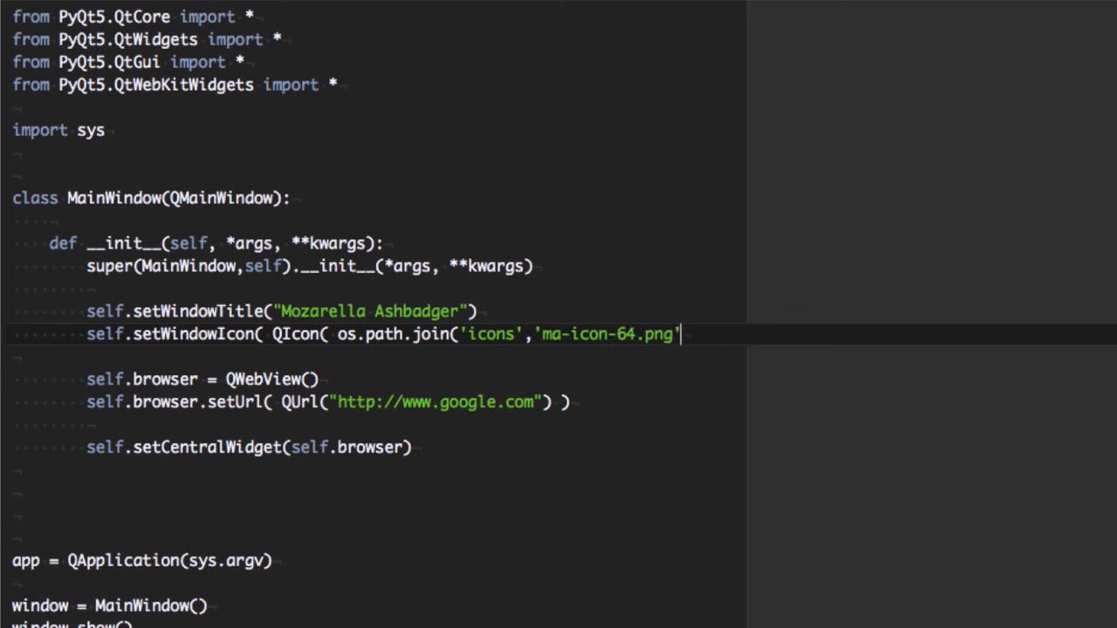
pyautogui.write(') ) )')
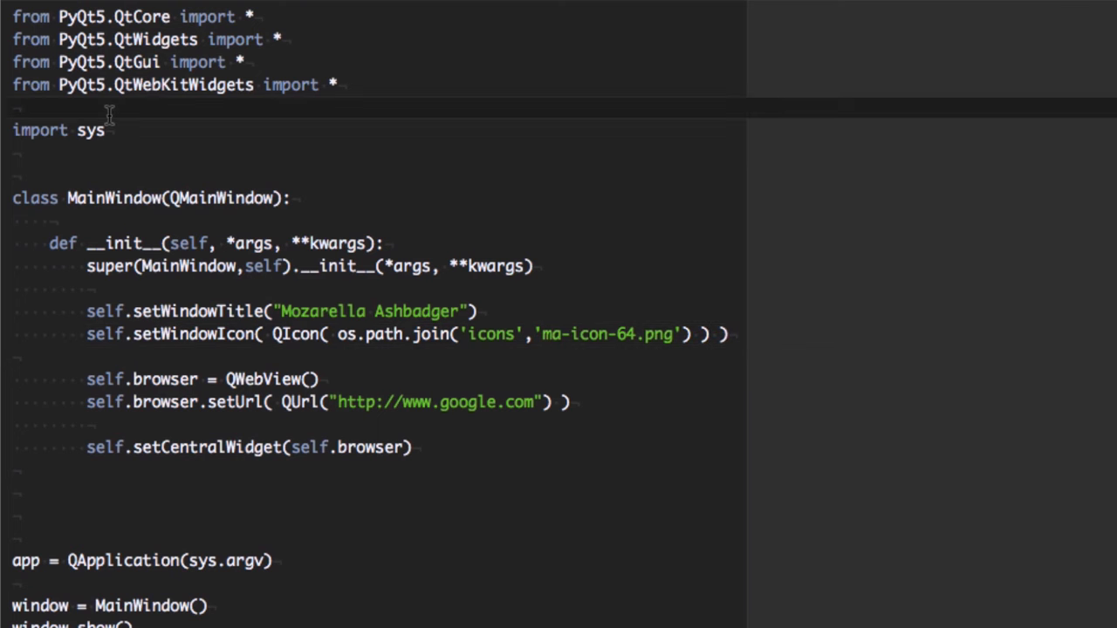
pyautogui.write('import os')
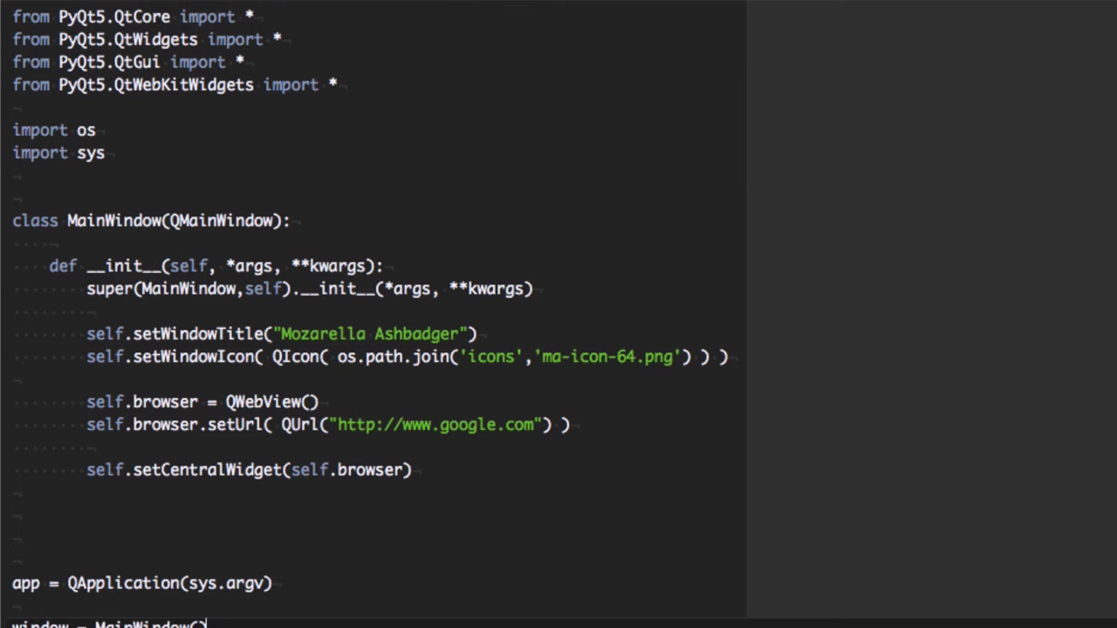
# Add self.show() on the line after the super().__init__ call
pyautogui.click(149, 311)
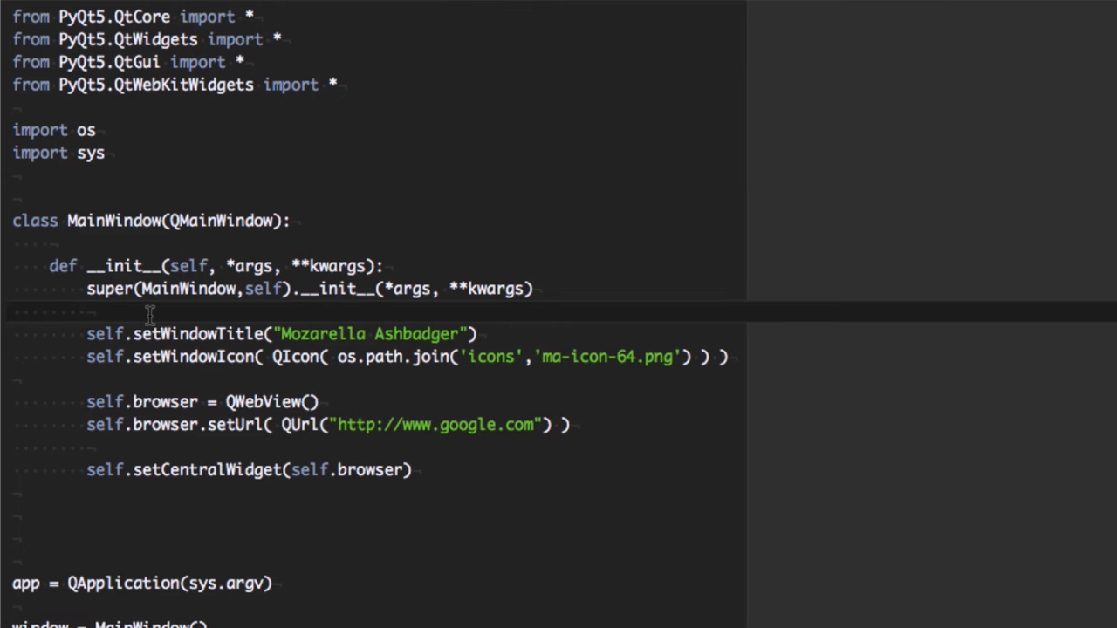
pyautogui.write('self.')
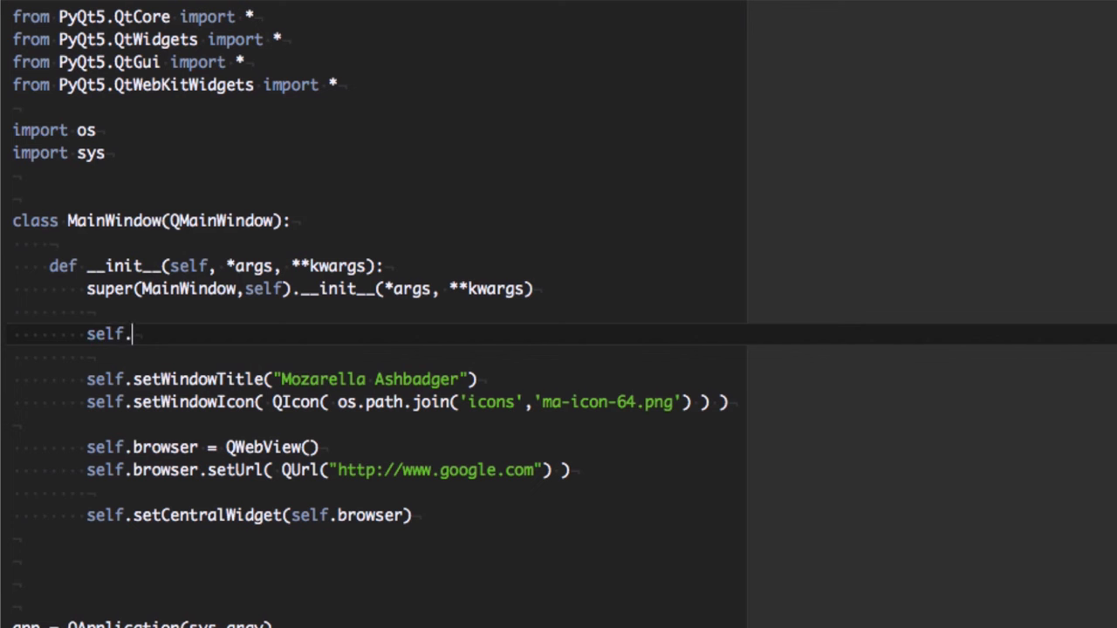
pyautogui.write('show()')
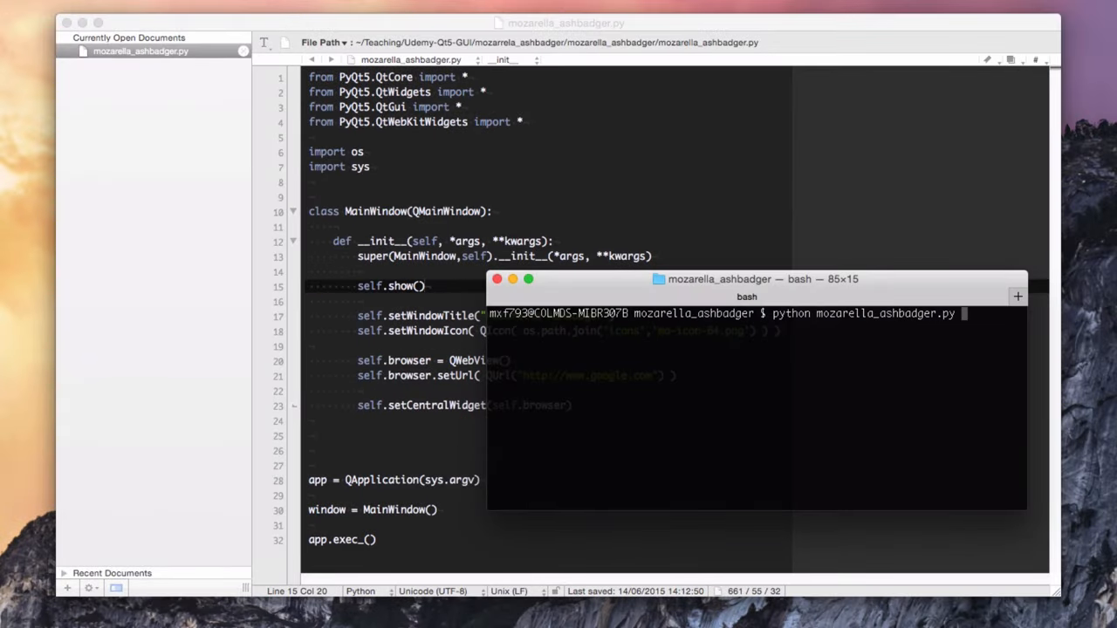
# Run the script from Terminal, check the Google-loading window, then close it
pyautogui.press('Return')
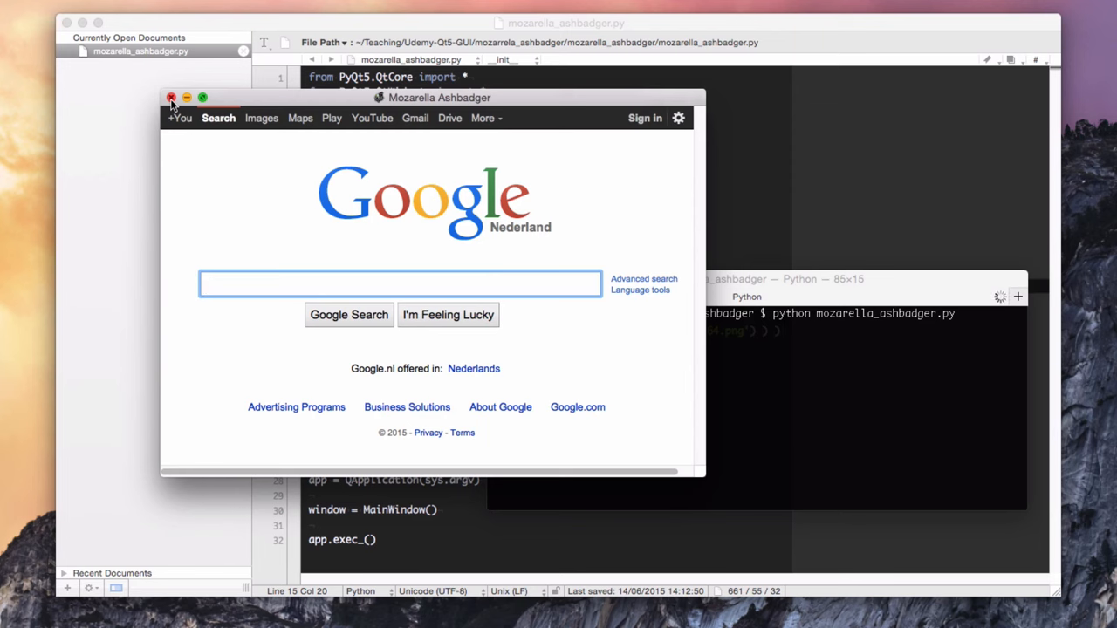
pyautogui.click(171, 98)
pyautogui.write('app.')
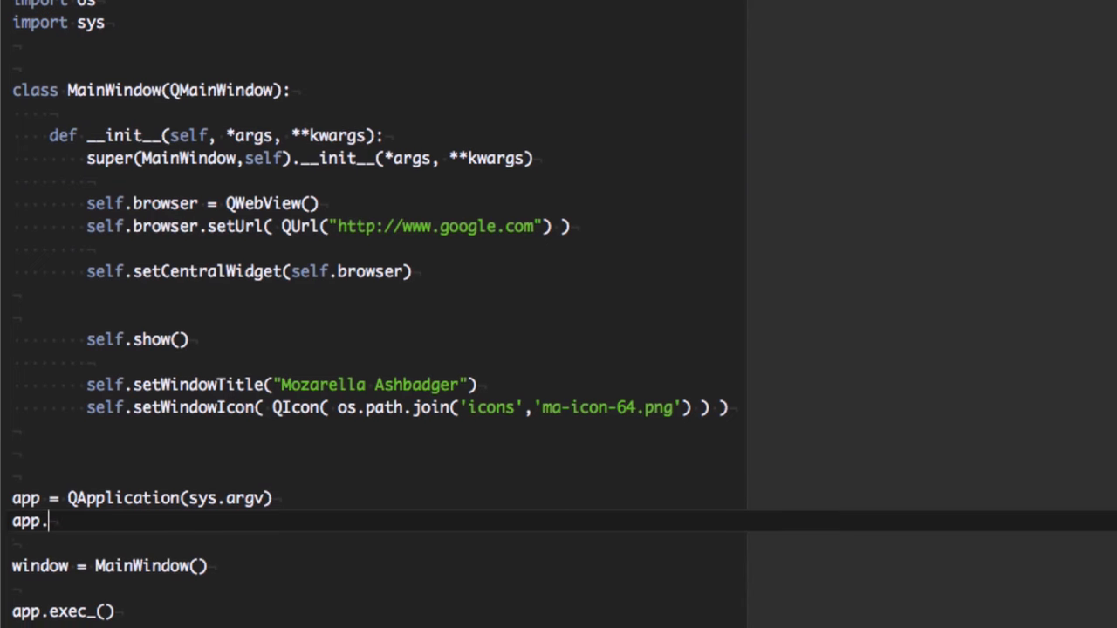
# Add app.setApplicationName("Mozarella Ashbadger") below the QApplication line
pyautogui.write('setApplication')
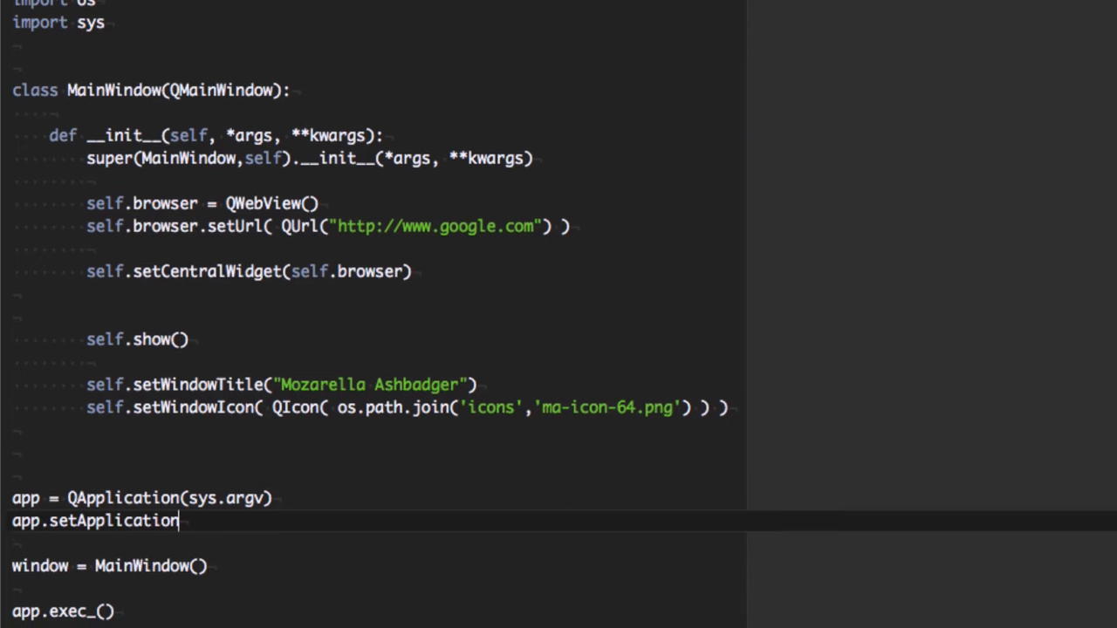
pyautogui.write('Name("Mo')
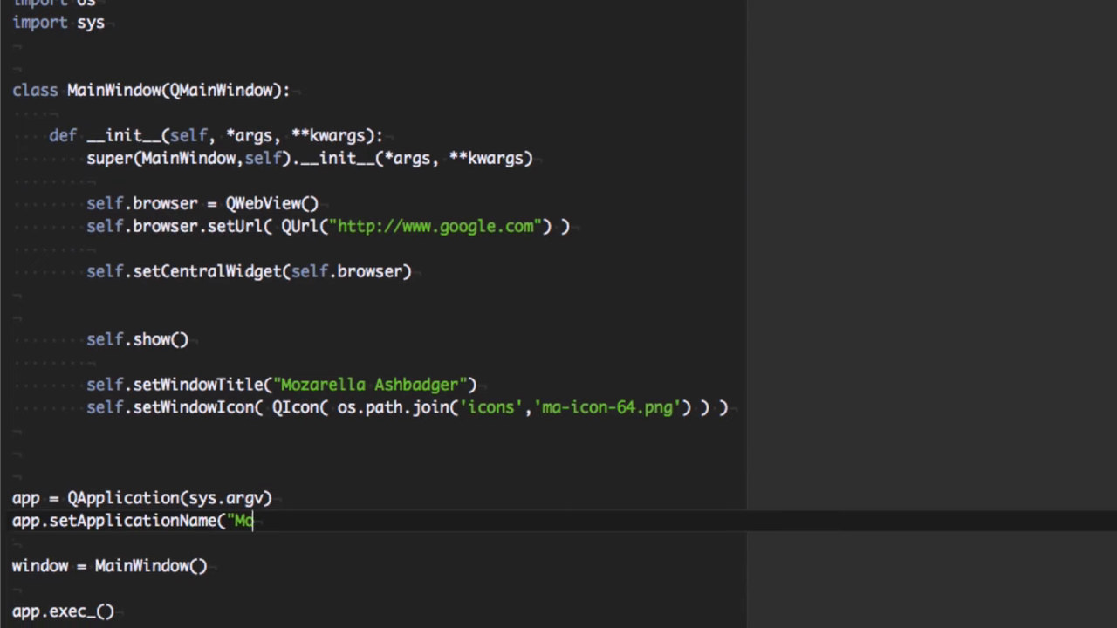
pyautogui.write('zarella Asb')
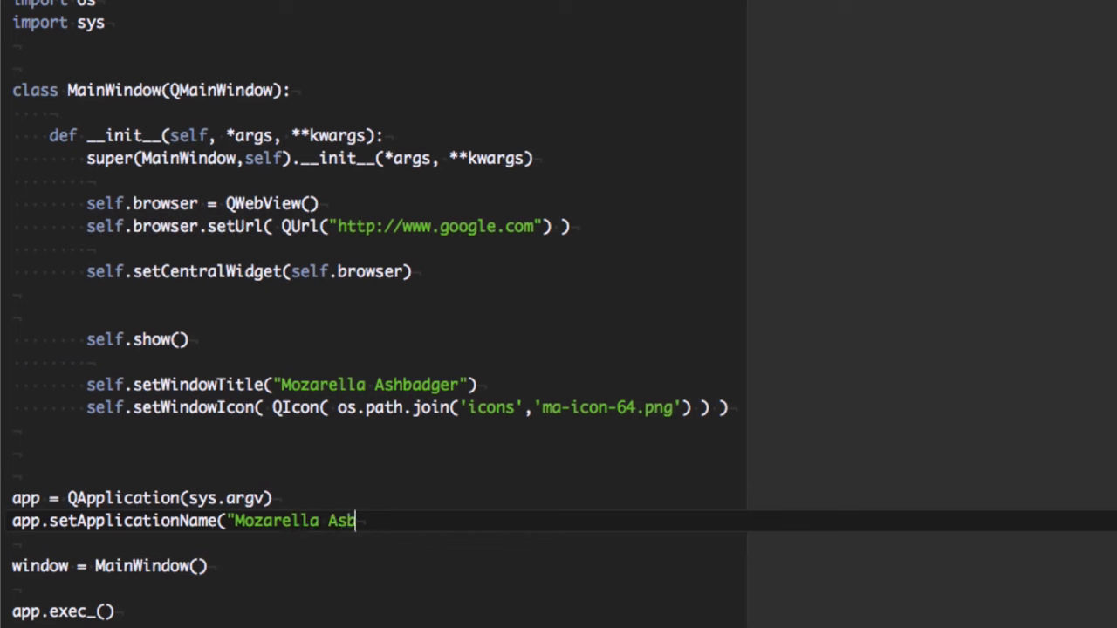
pyautogui.write('badger')
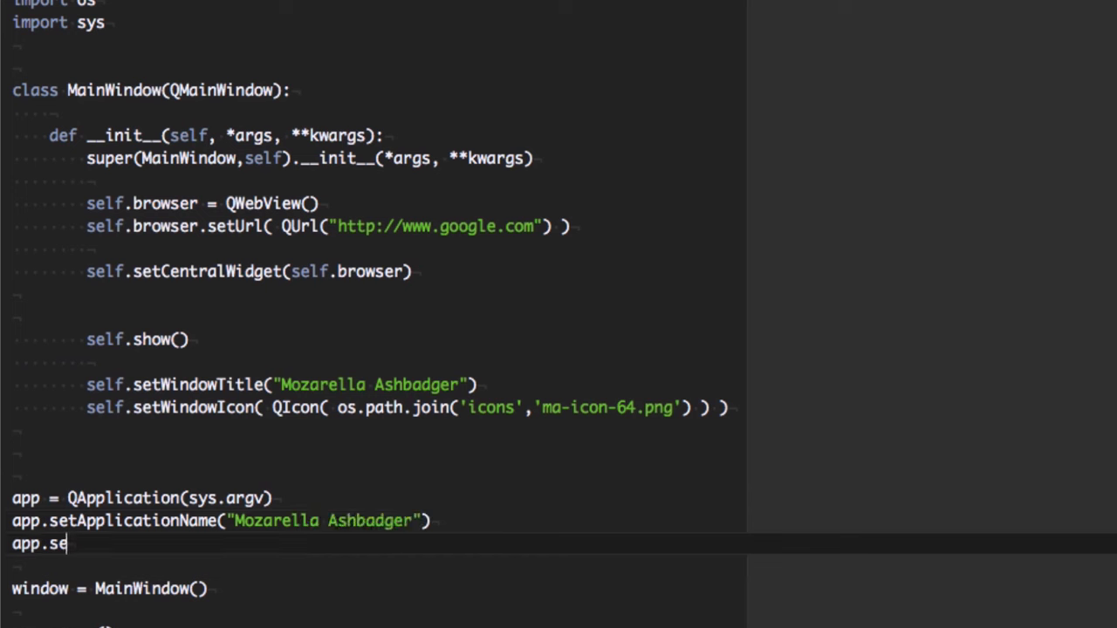
# Add app.setOrganizationName("Mozarella")
pyautogui.write('tOrganiza')
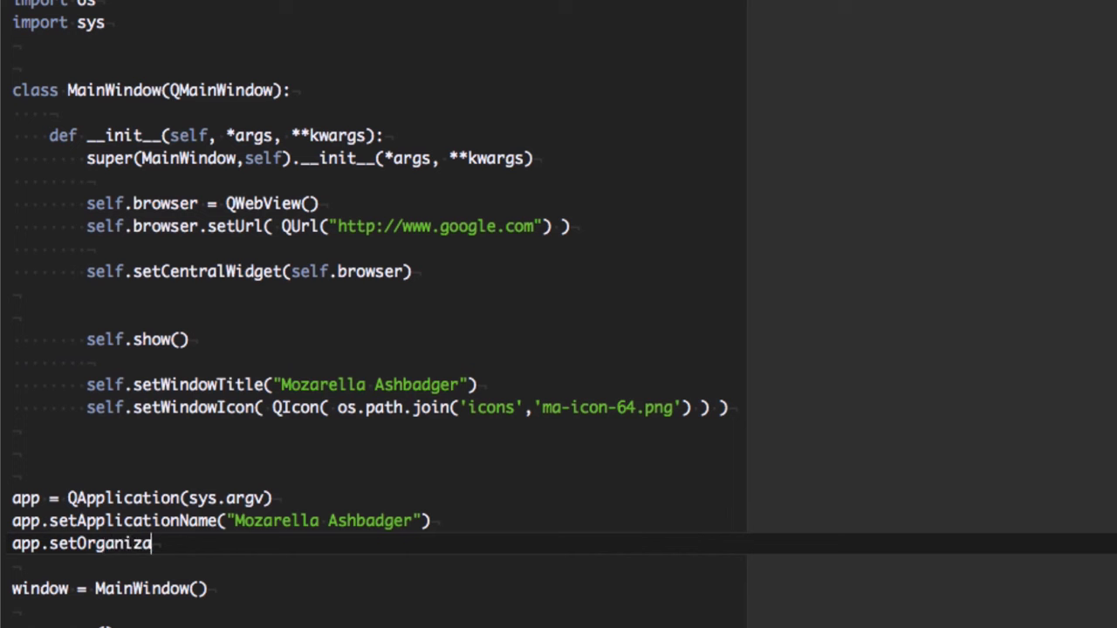
pyautogui.write('tionName(')
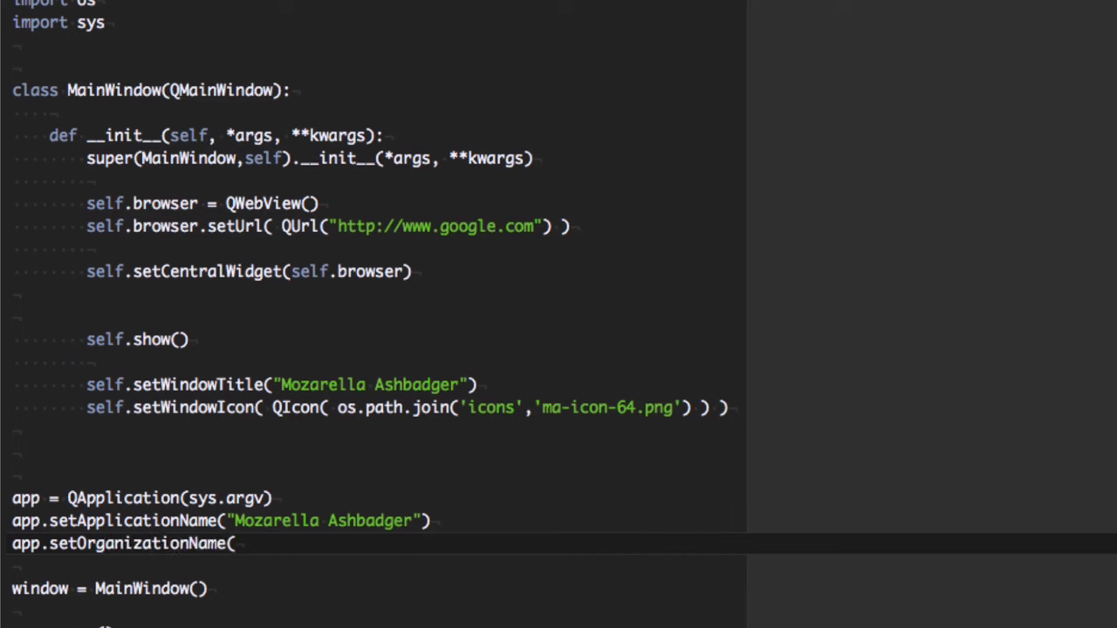
pyautogui.write('"Mozarella"')
pyautogui.write('app.')
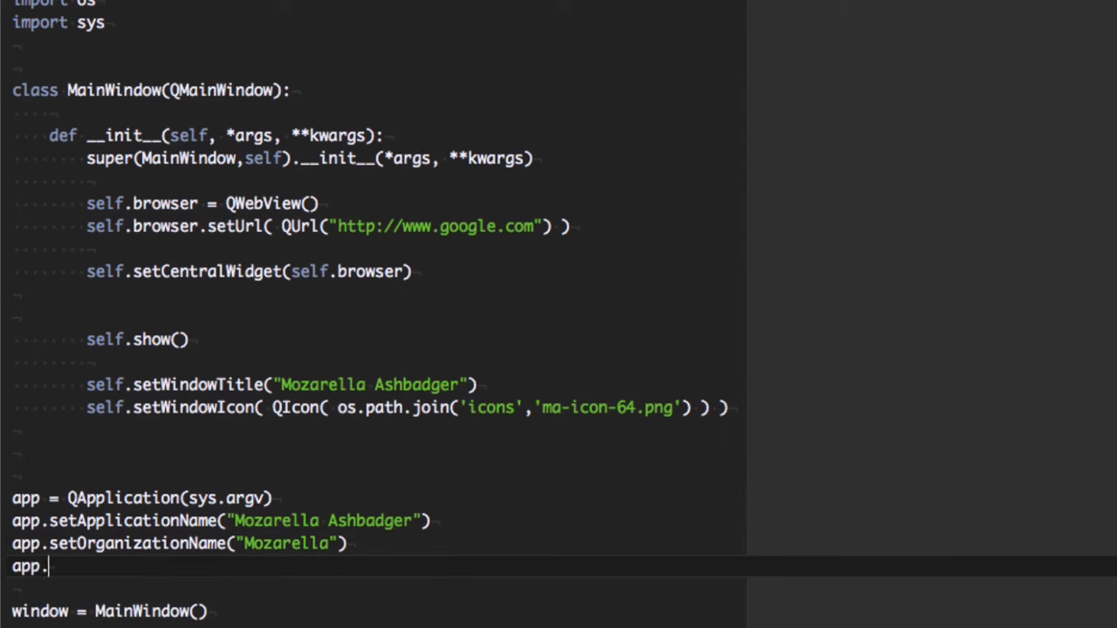
# Add app.setOrganizationDomain("mozarella.org")
pyautogui.write('setOr')
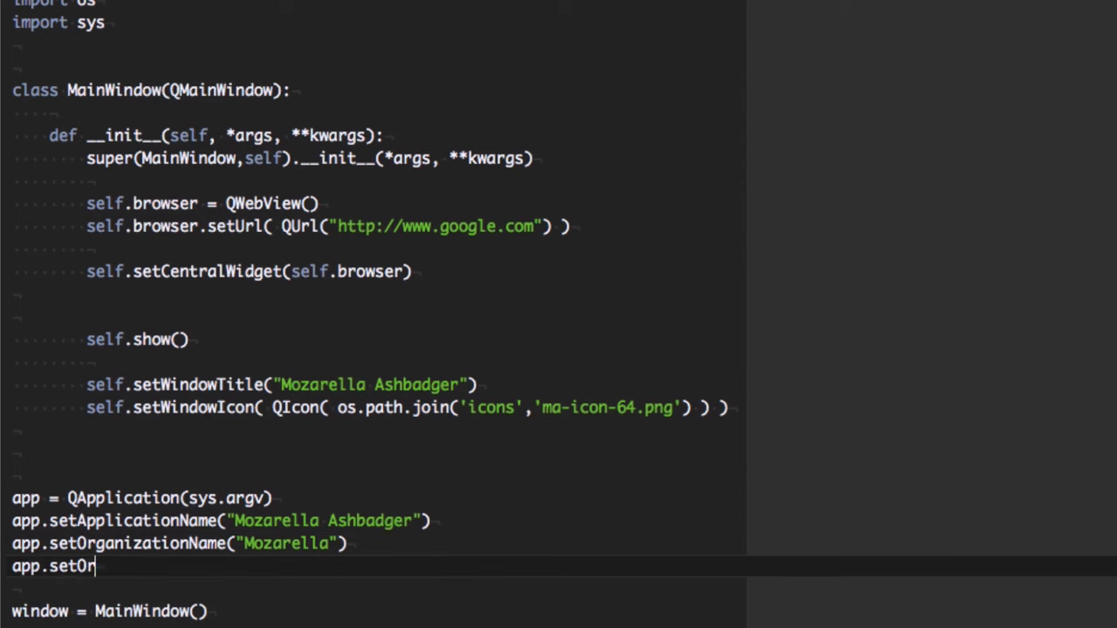
pyautogui.write('ganizationD')
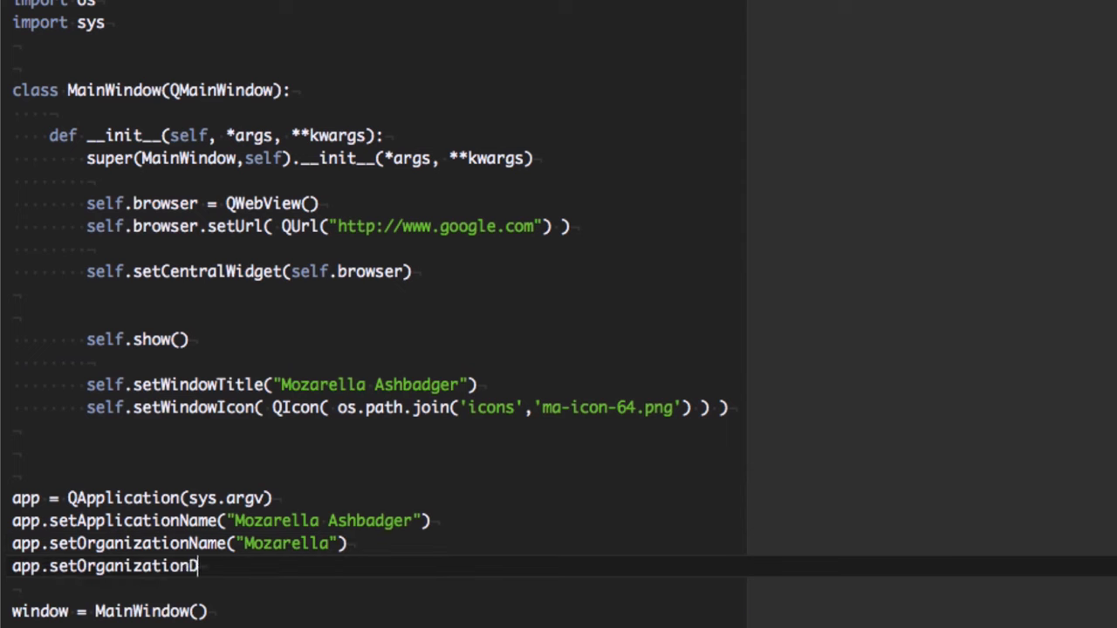
pyautogui.write('omain("')
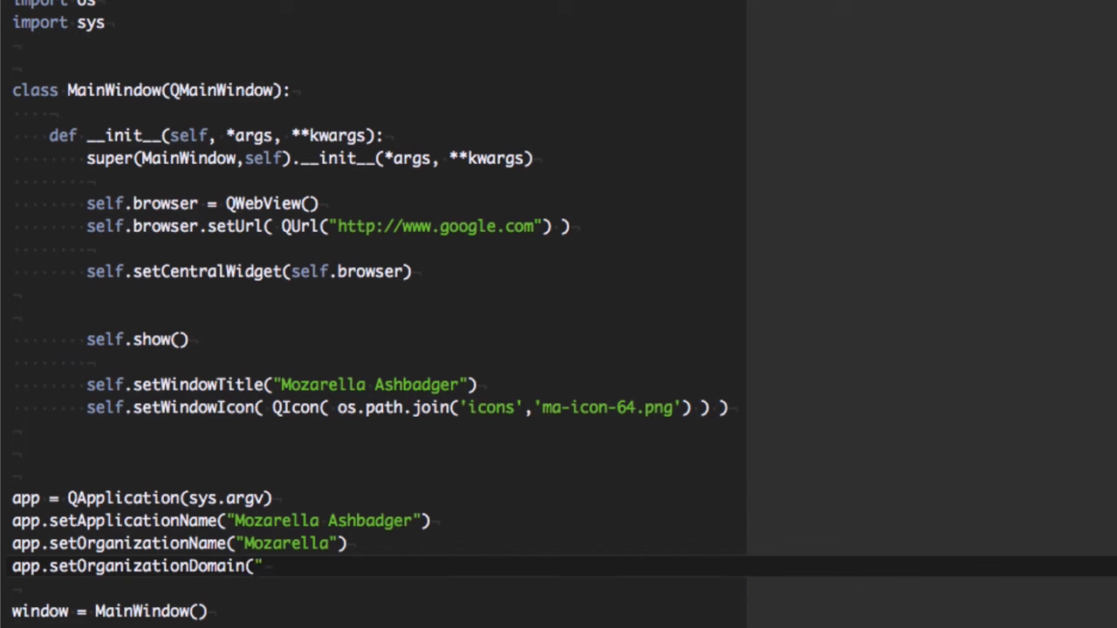
pyautogui.write('moz')
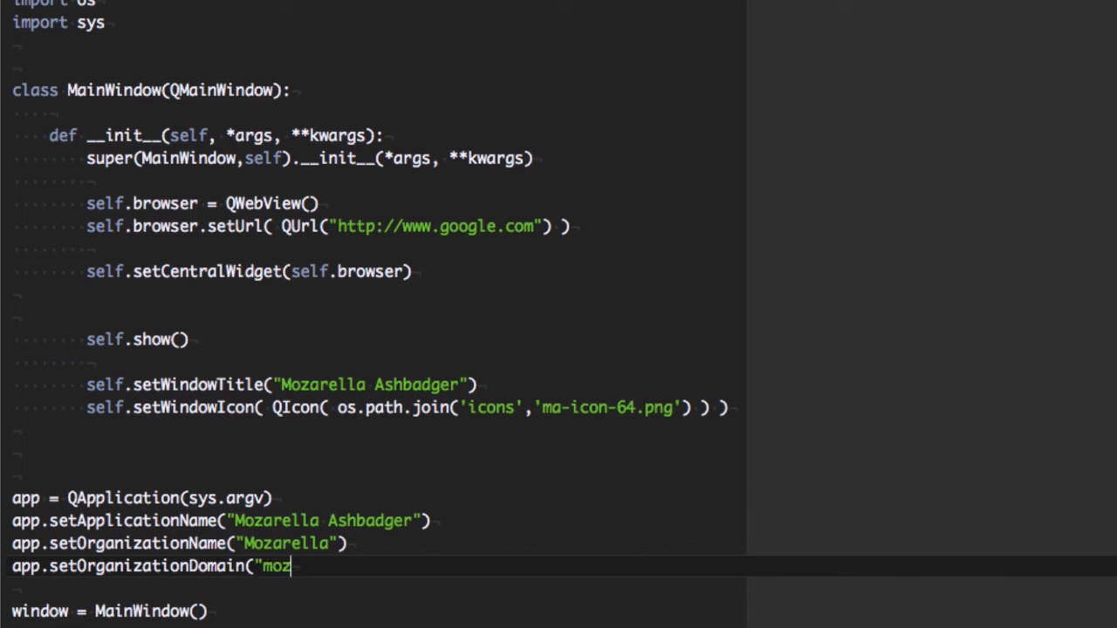
pyautogui.write('arella')
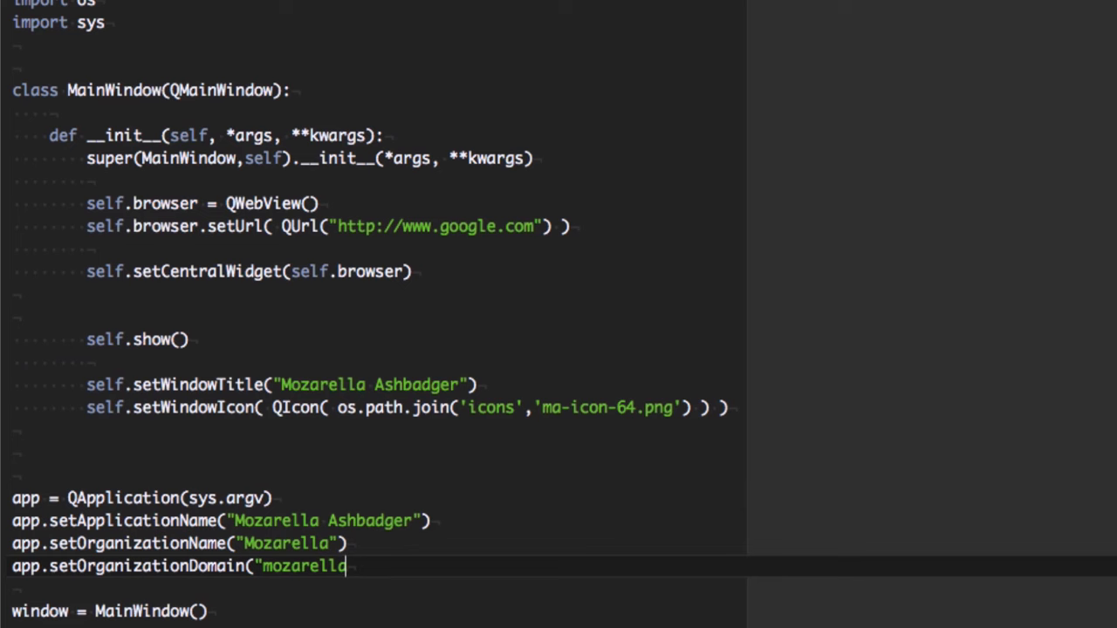
pyautogui.write('.org")')
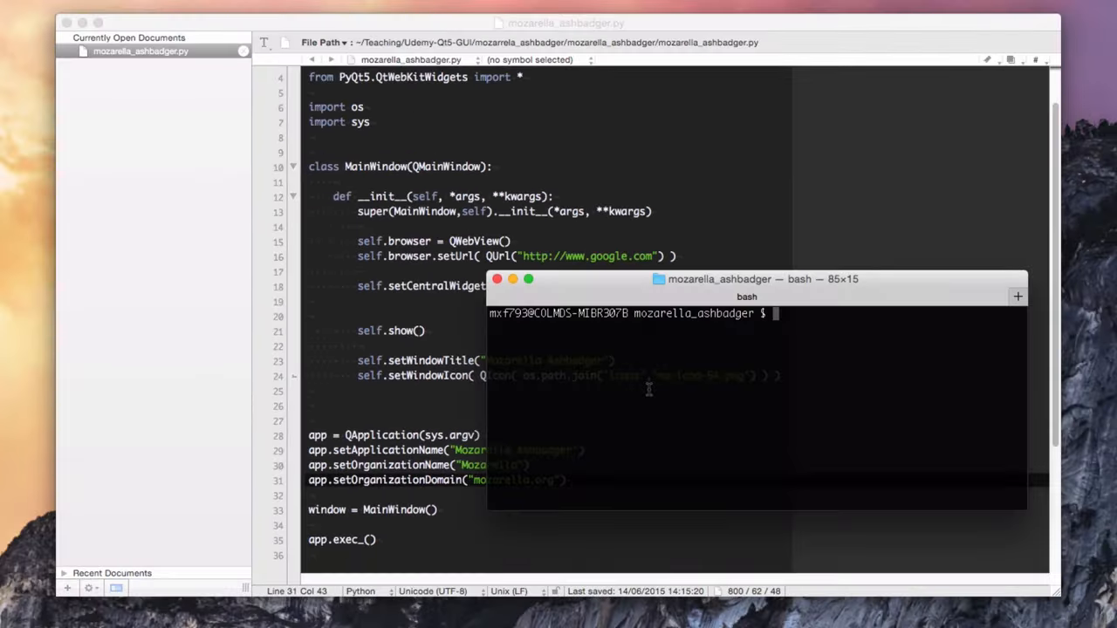
# Run python mozarella_ashbadger.py and search 'mozarella' in the loaded Google page
pyautogui.write('python mozarella_ashbadger.py')
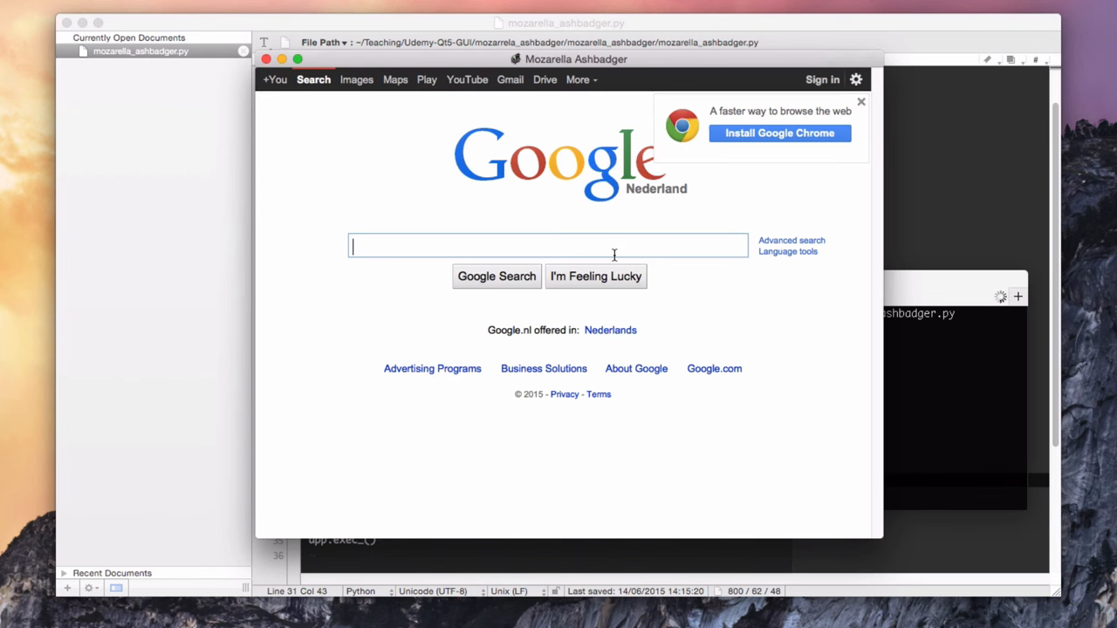
pyautogui.write('mozarella')
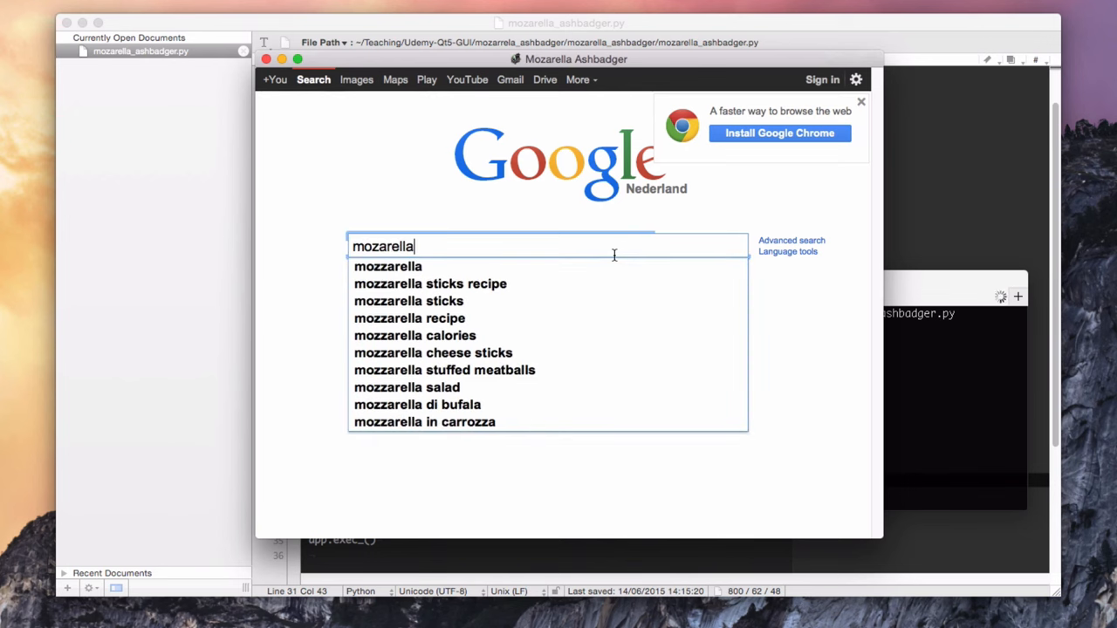